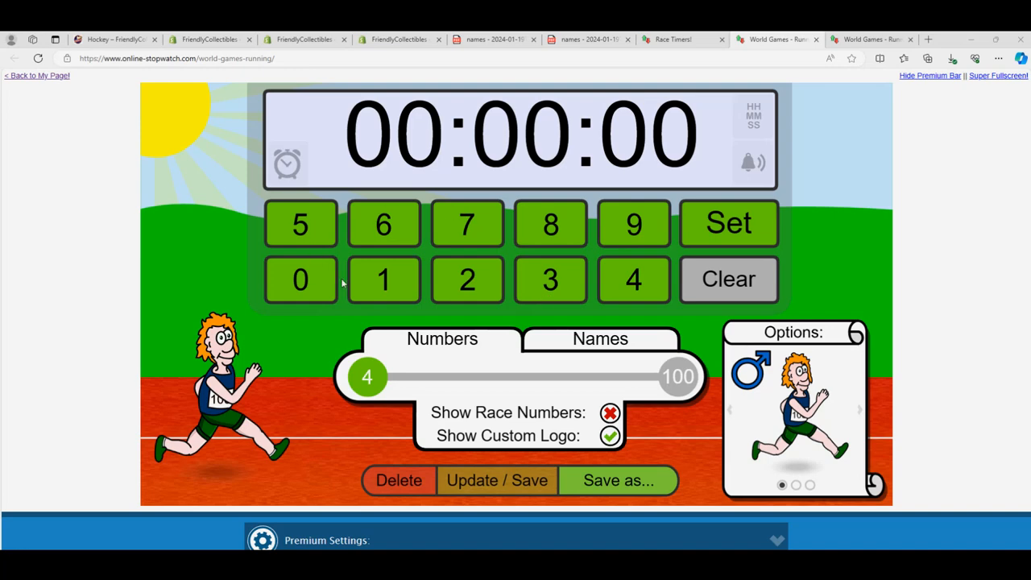
Step: Set a 30-second countdown and replace the racer names with the six owner entries, fixing the first name
left_click(300, 279)
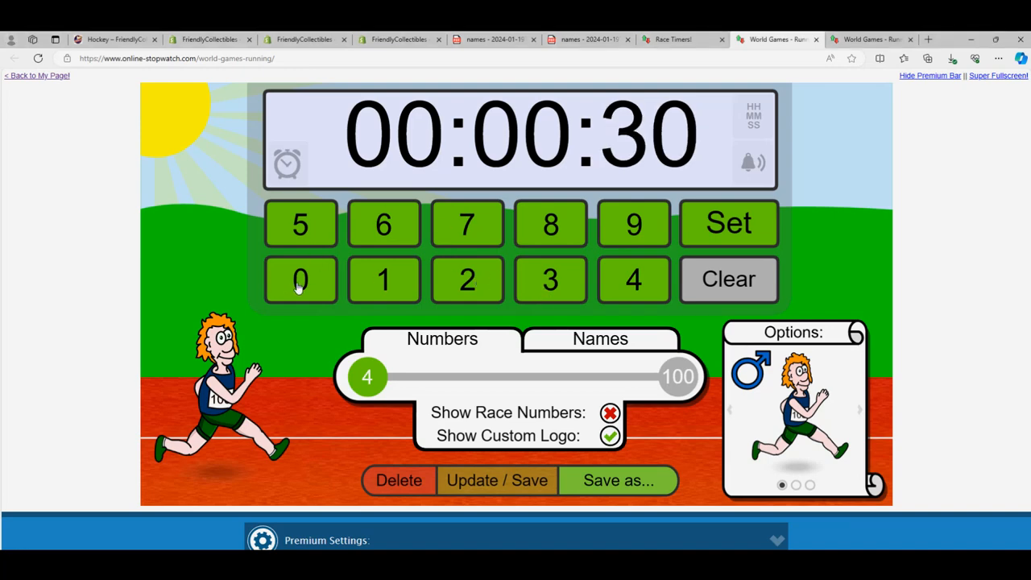
left_click(600, 339)
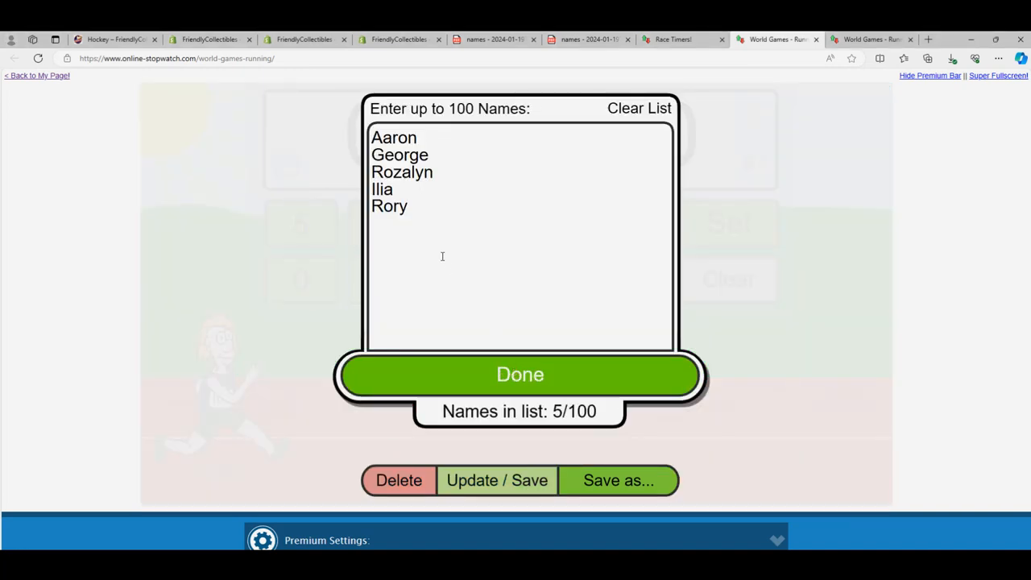
key("ctrl+a")
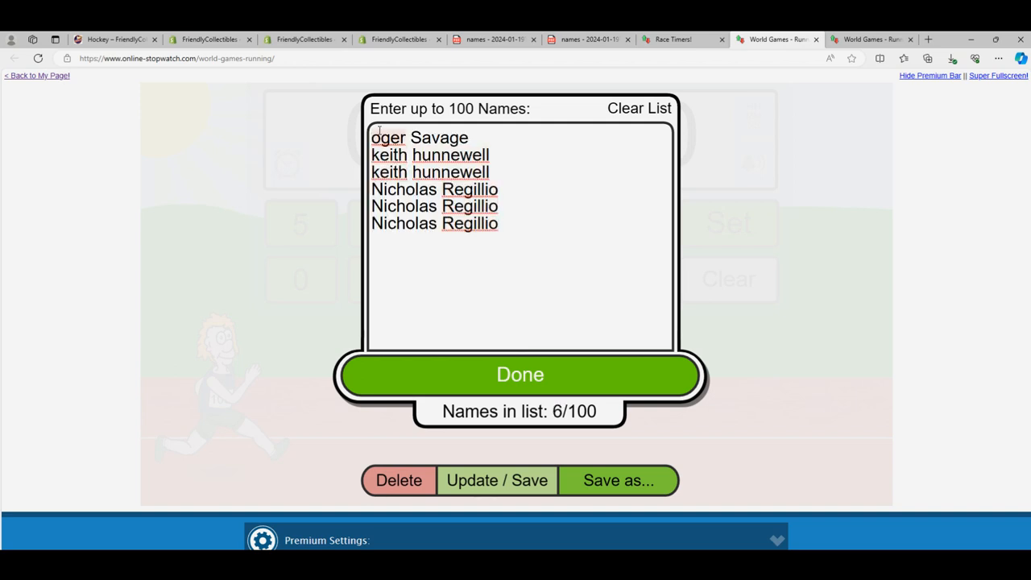
right_click(403, 137)
type("R")
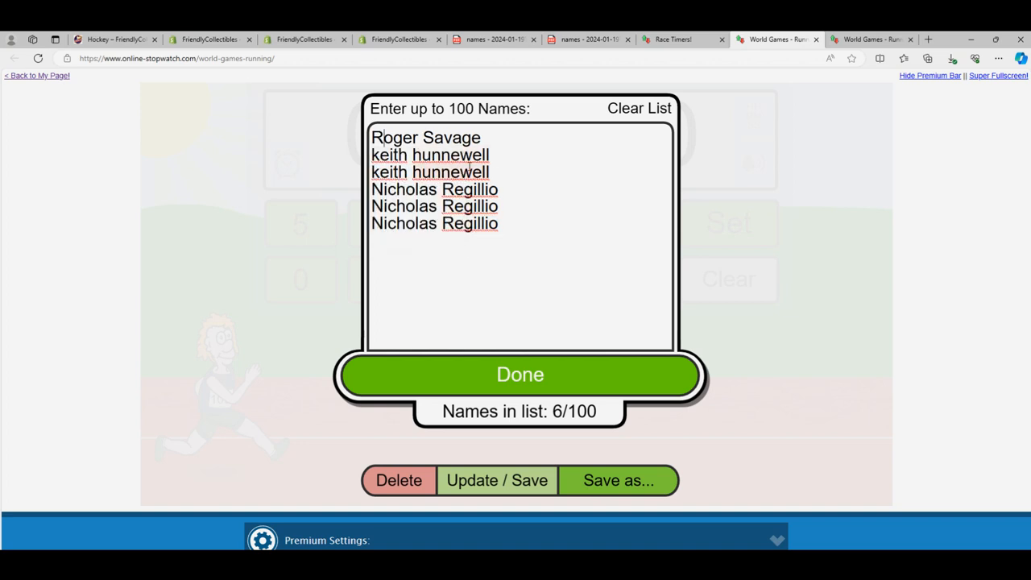
right_click(470, 223)
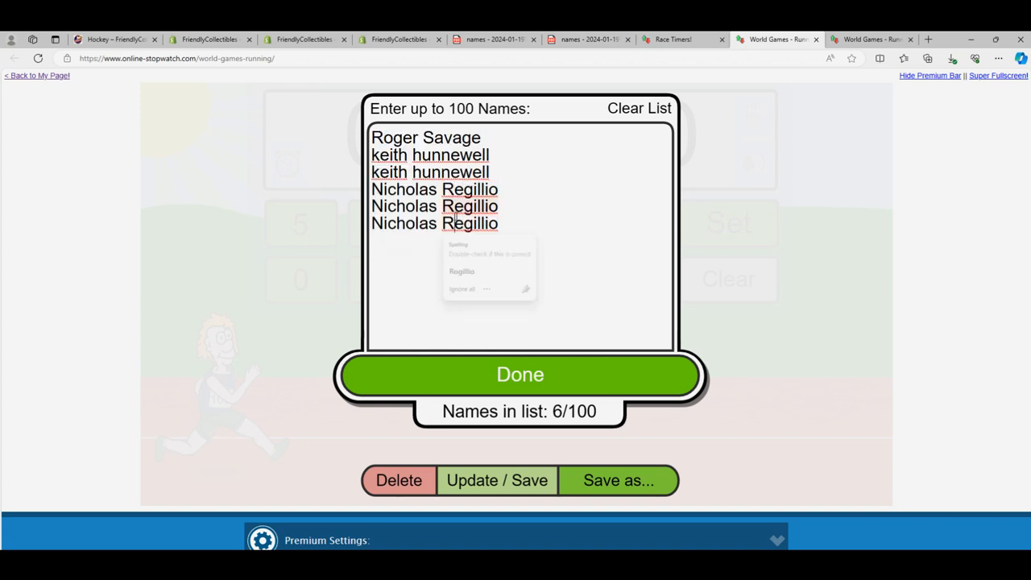
key("ctrl+a")
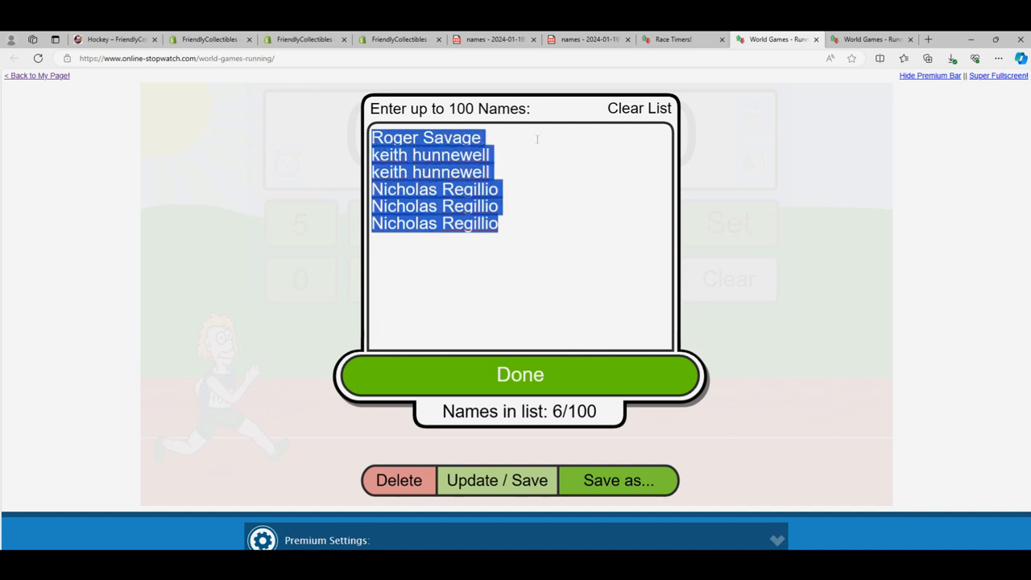
left_click(427, 229)
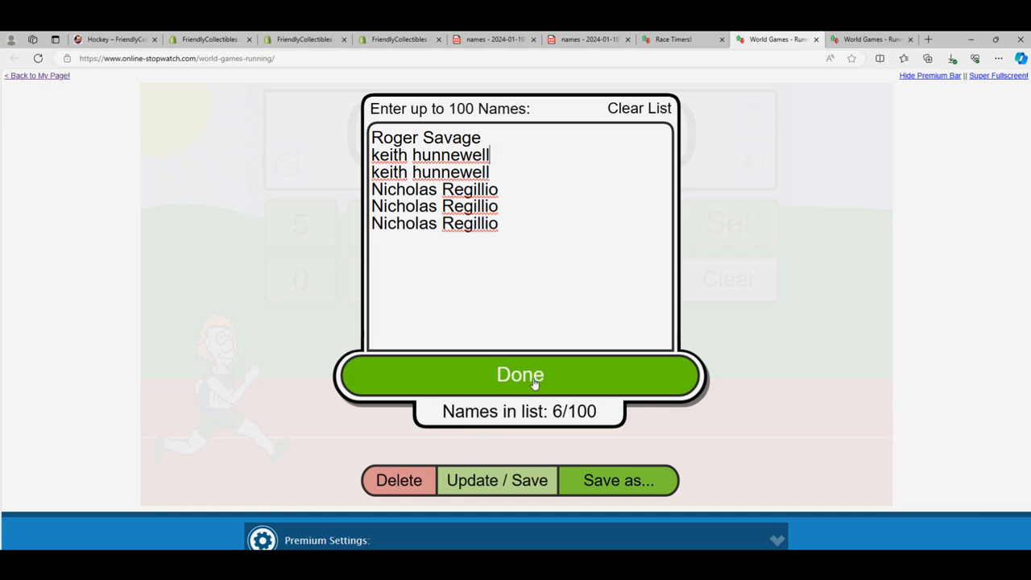
left_click(520, 374)
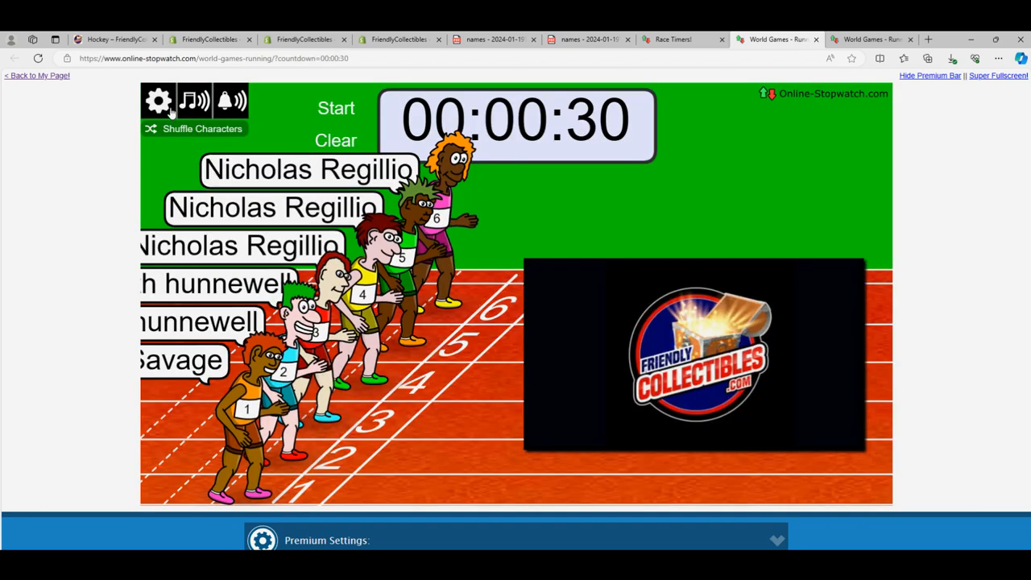
left_click(158, 100)
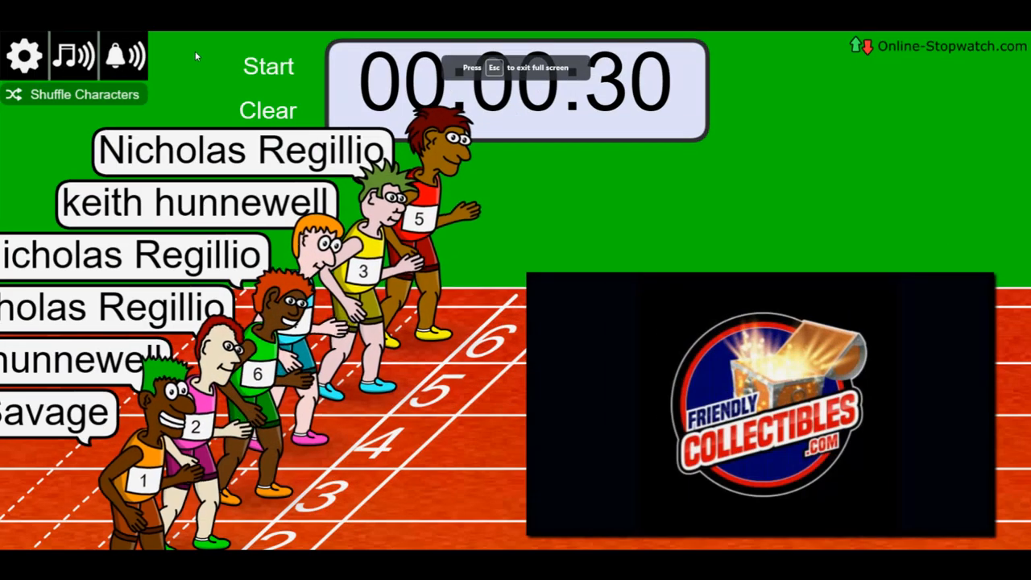
left_click(267, 66)
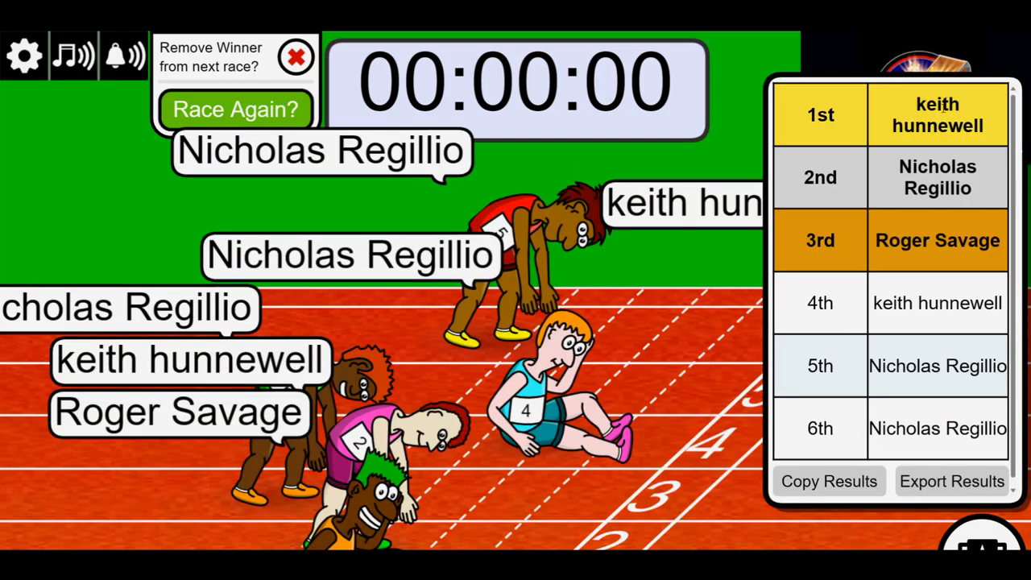
double_click(937, 114)
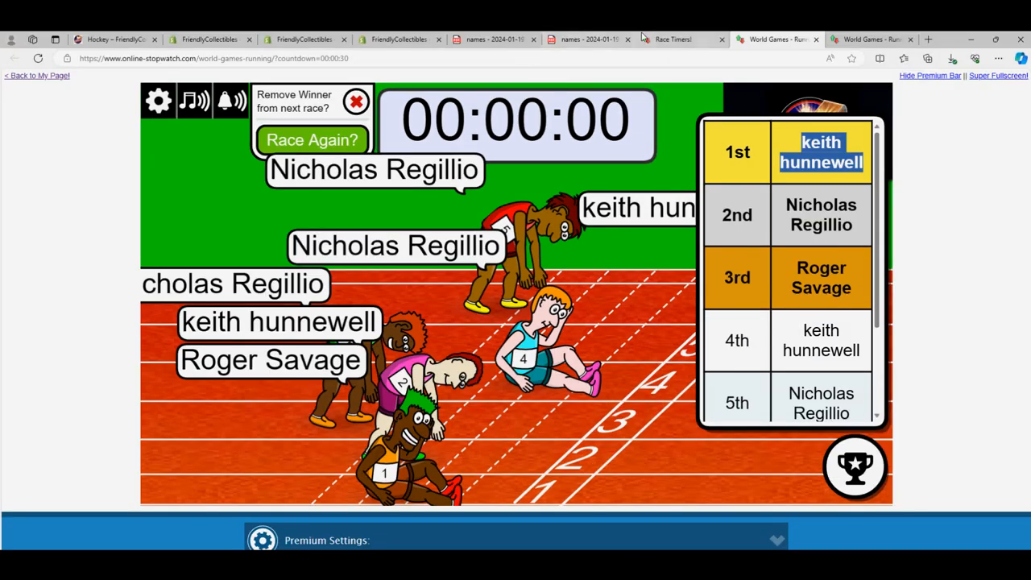
mouse_move(929, 39)
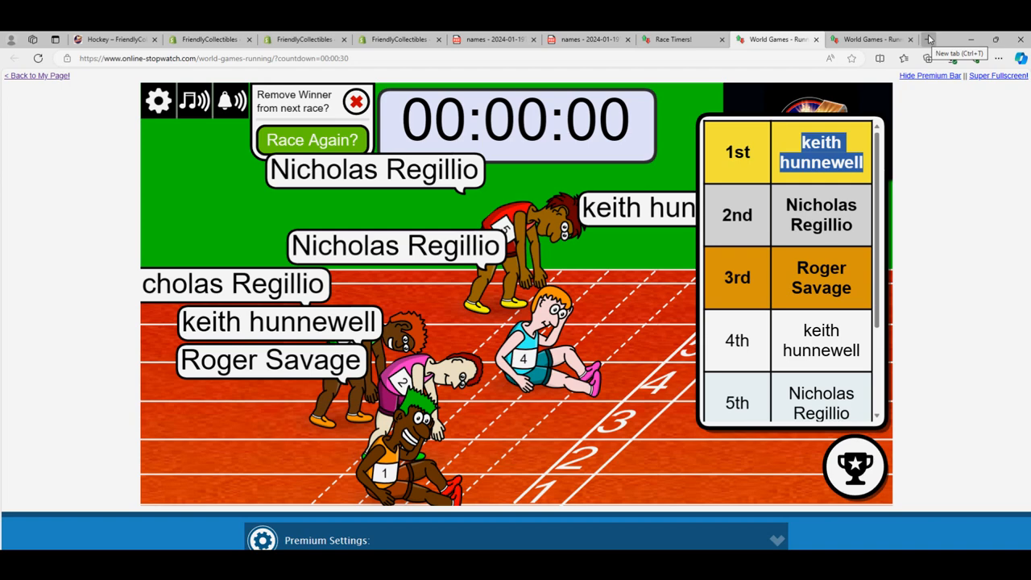
left_click(930, 39)
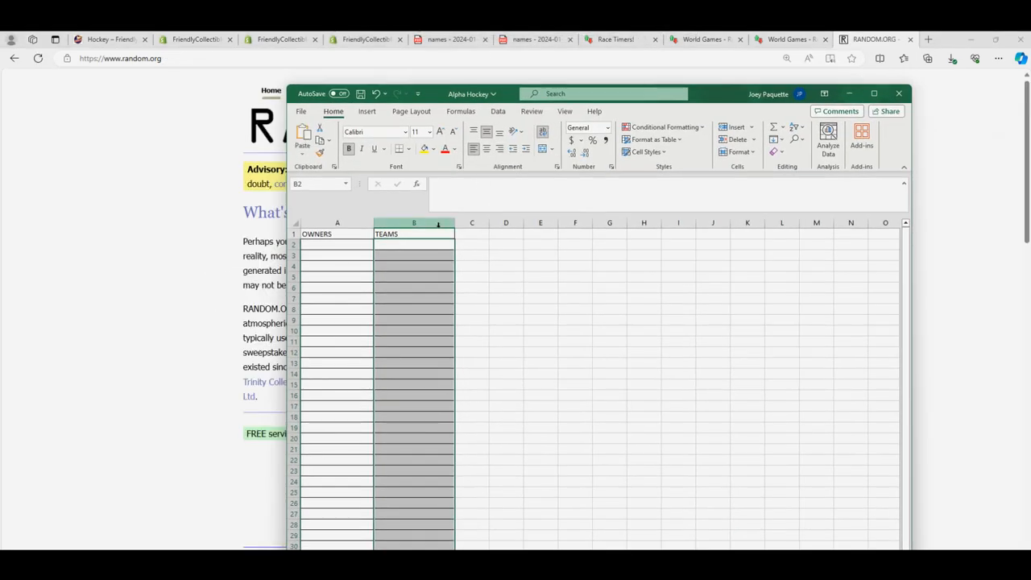
Step: Retype header cell B1 from TEAMS to CHECKLIST
left_click(413, 234)
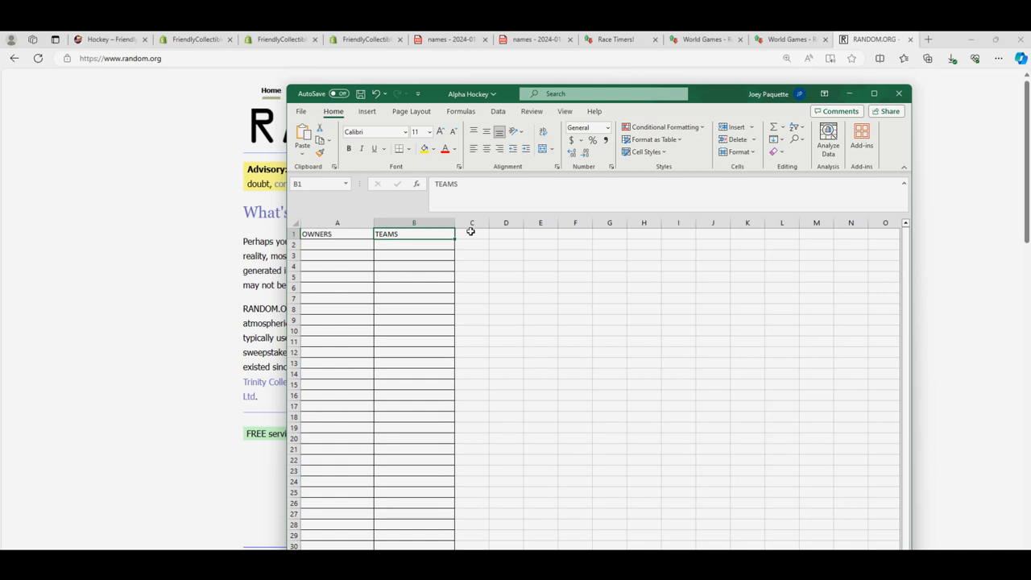
type("CHECKLIST")
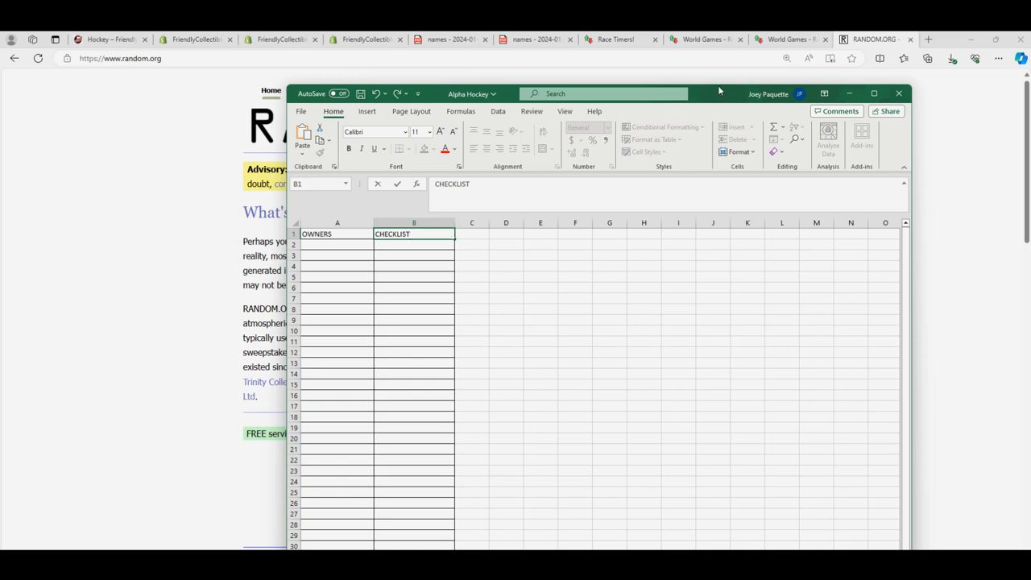
Step: Open RANDOM.ORG's List Randomizer form and bring up the Notepad list of jersey-entry names
left_click(404, 90)
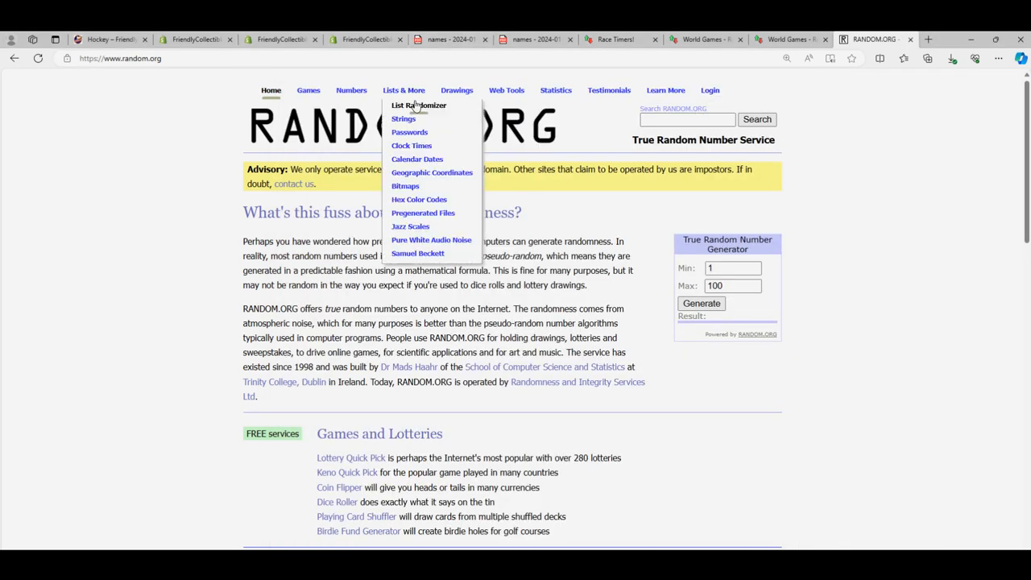
left_click(418, 105)
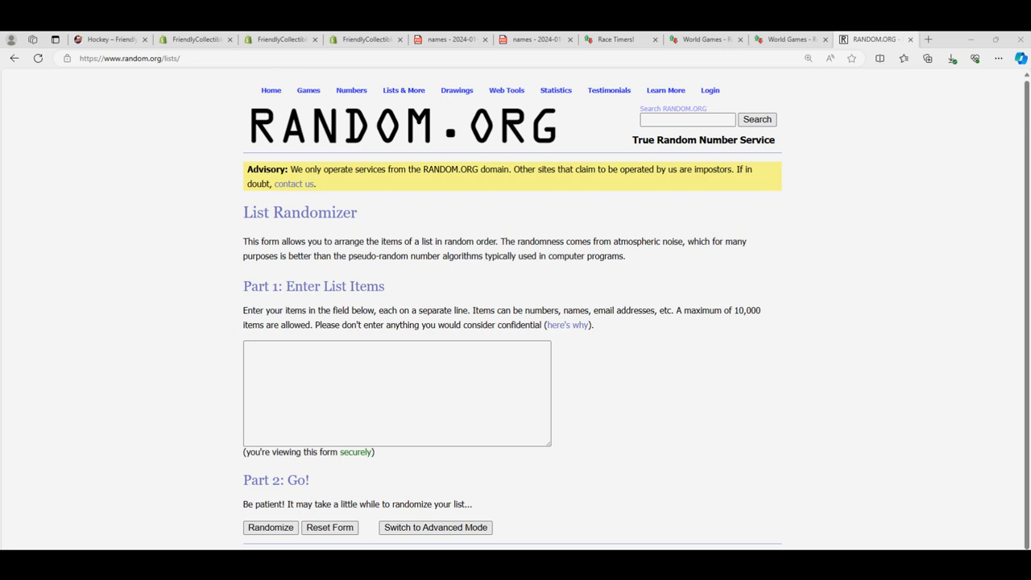
left_click(110, 39)
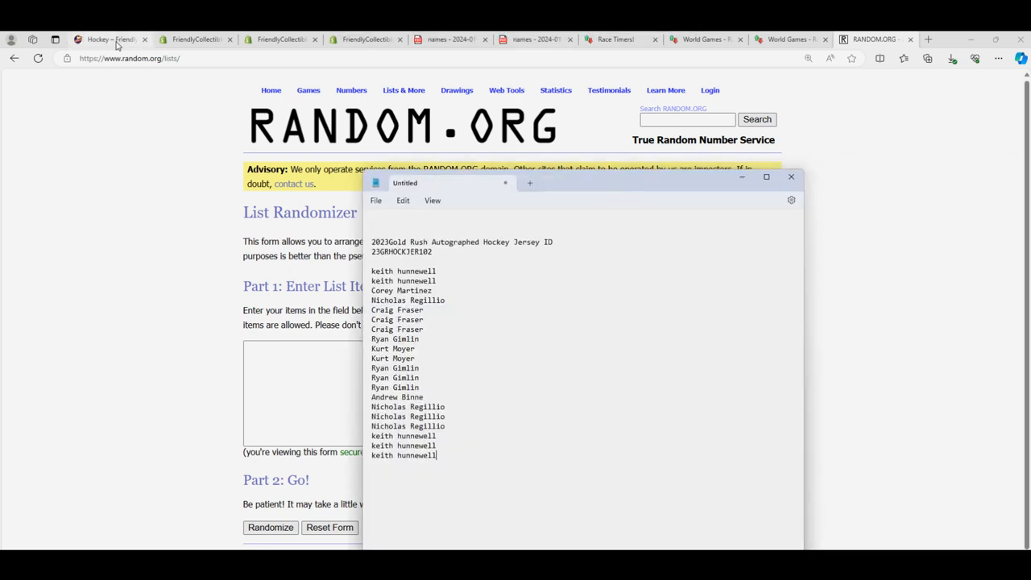
Step: Browse the Friendly FILL collection and open the 23GRHOCKJER103 hockey jersey filler listing
left_click(104, 39)
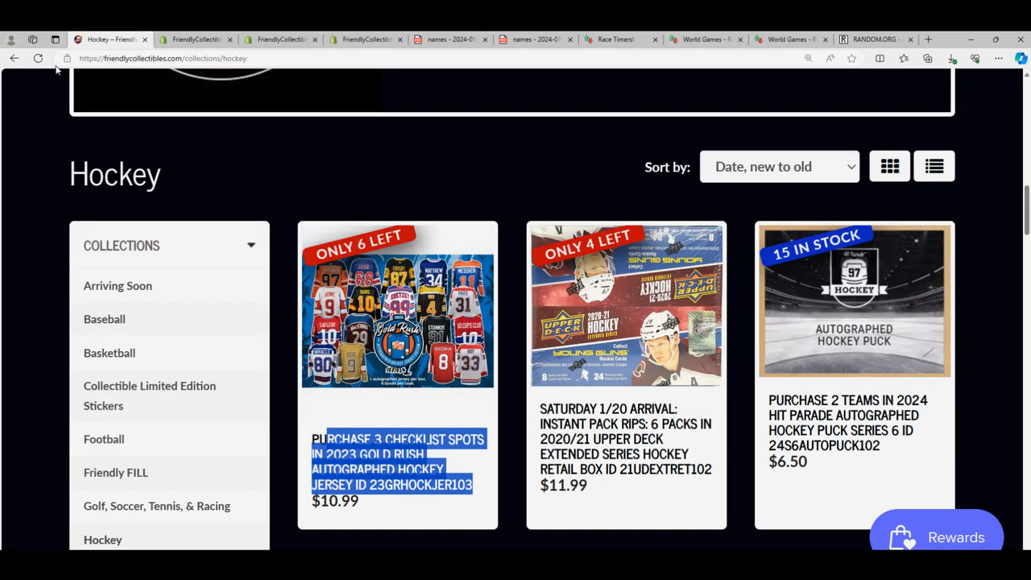
mouse_move(441, 415)
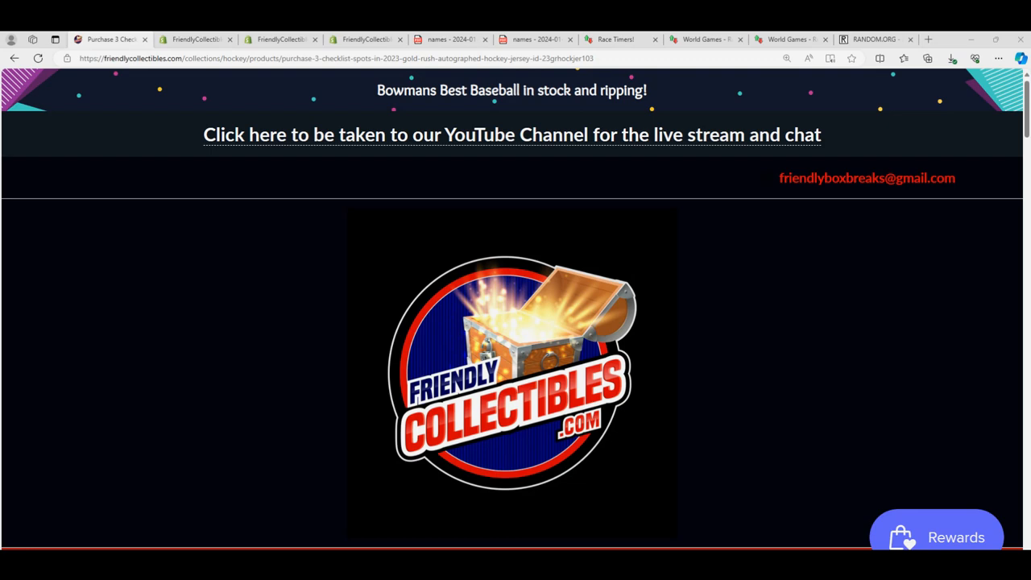
scroll("down", 3)
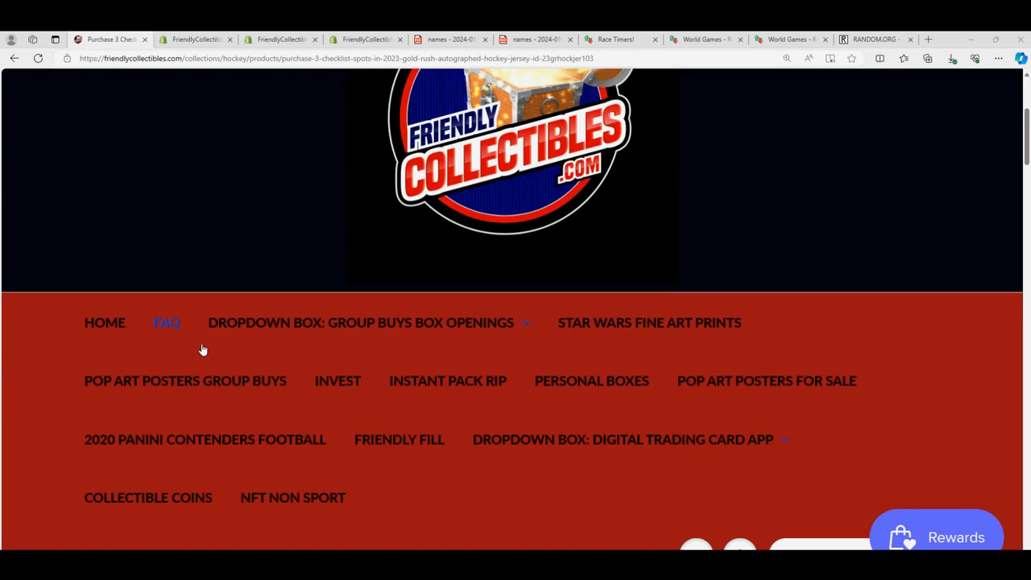
left_click(399, 439)
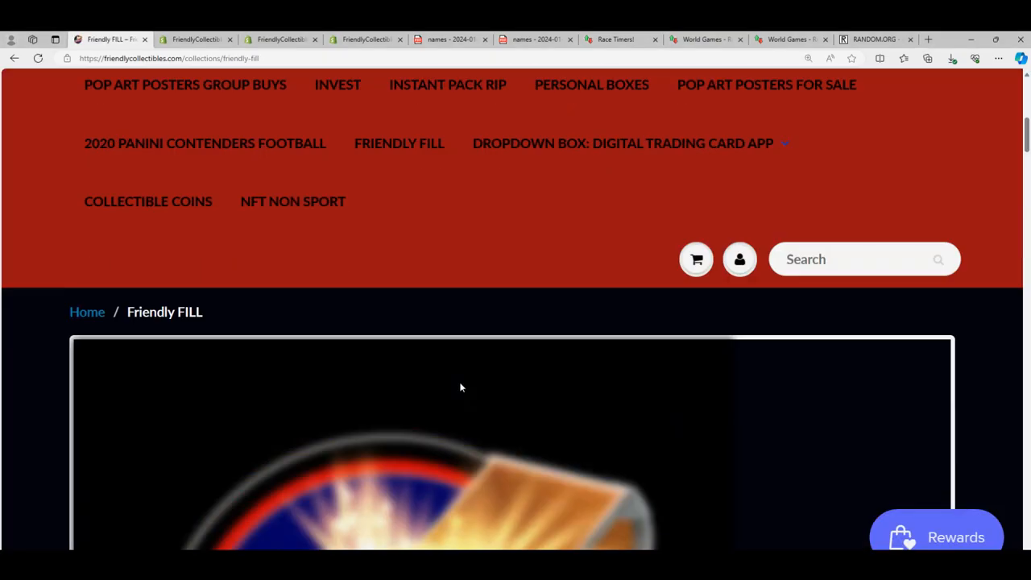
scroll("down", 3)
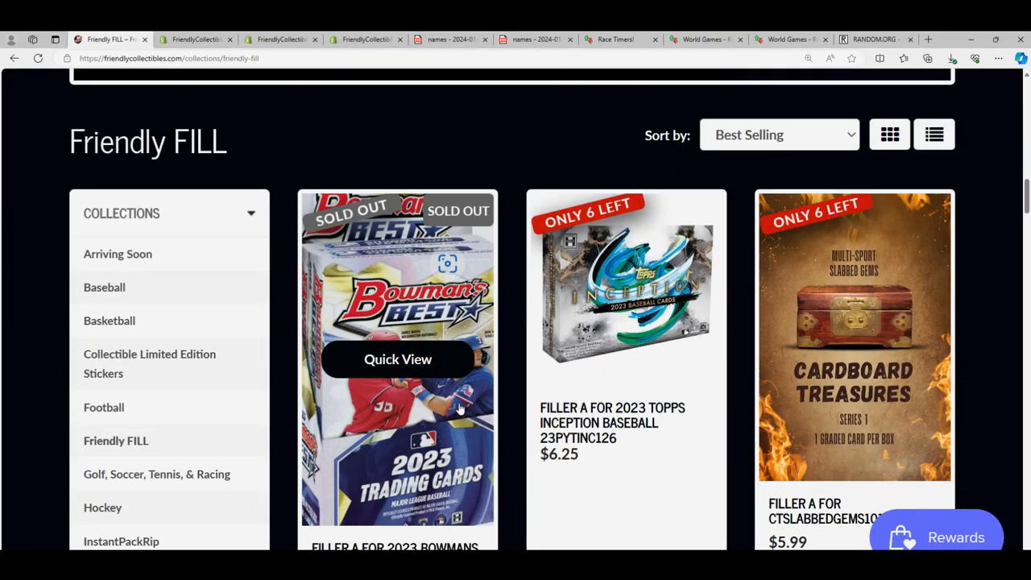
scroll("down", 3)
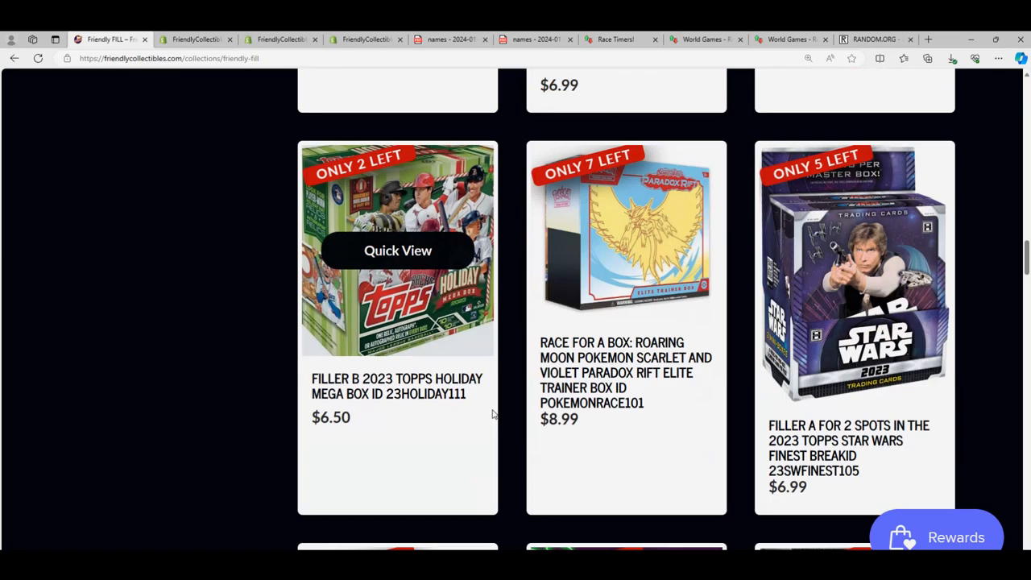
scroll("down", 3)
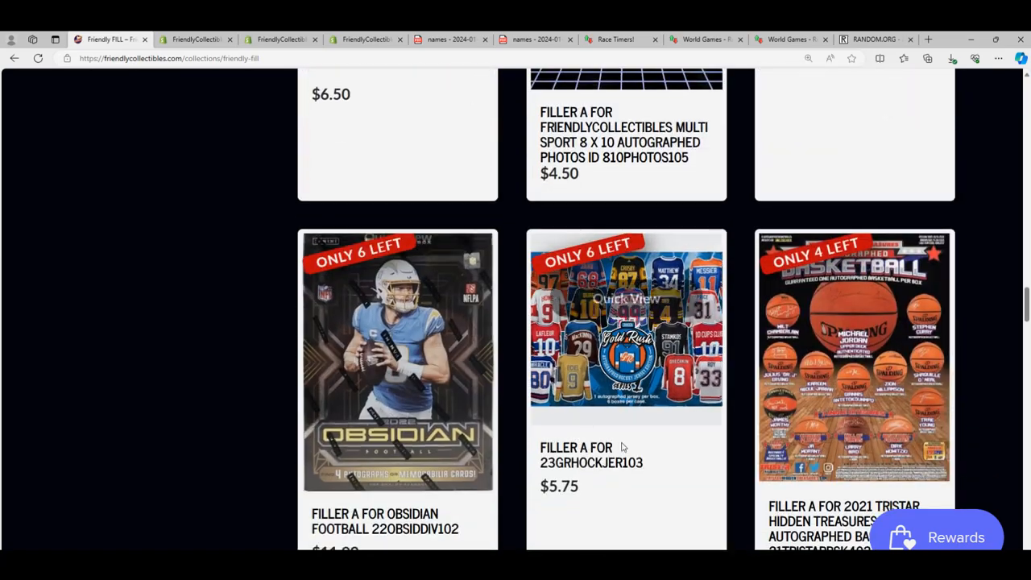
left_click(626, 326)
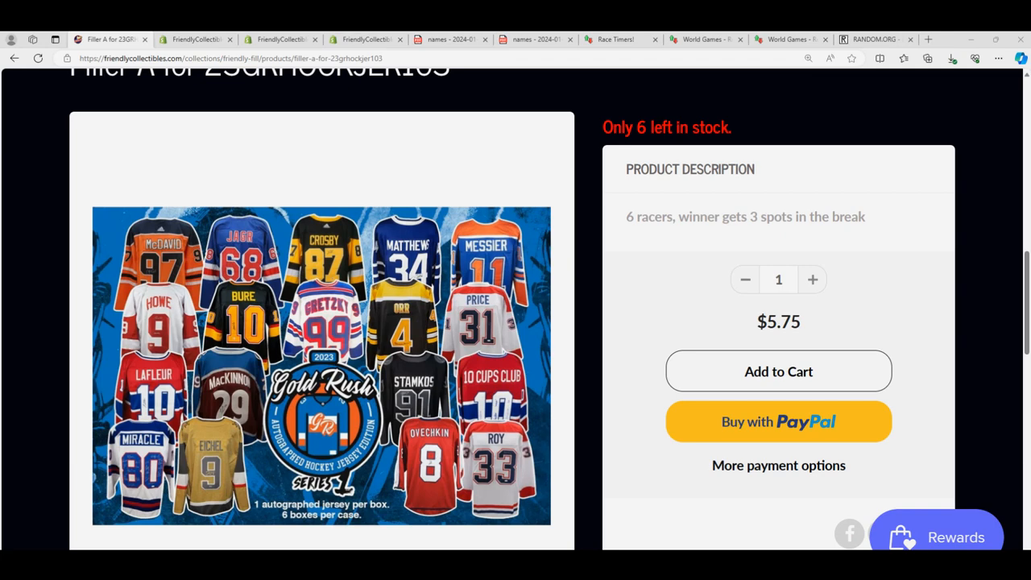
mouse_move(24, 280)
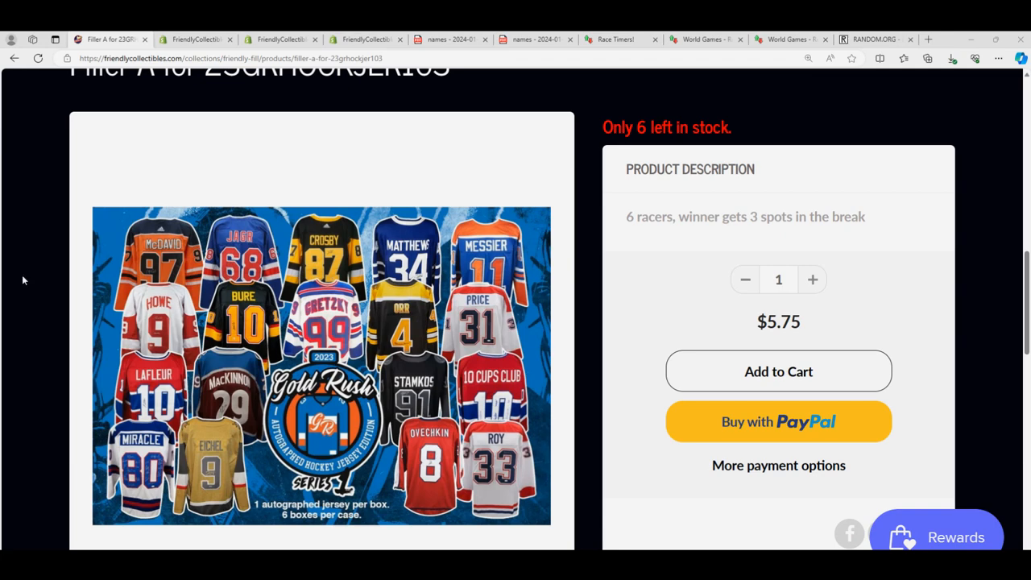
Step: Return to the Friendly FILL page and scroll back up to the top
left_click(14, 58)
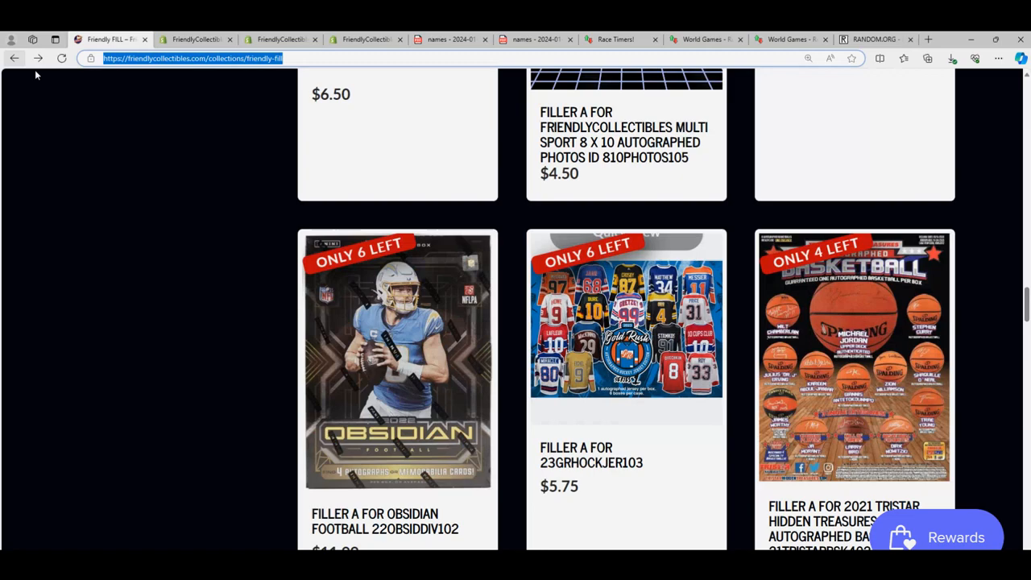
scroll("up", 3)
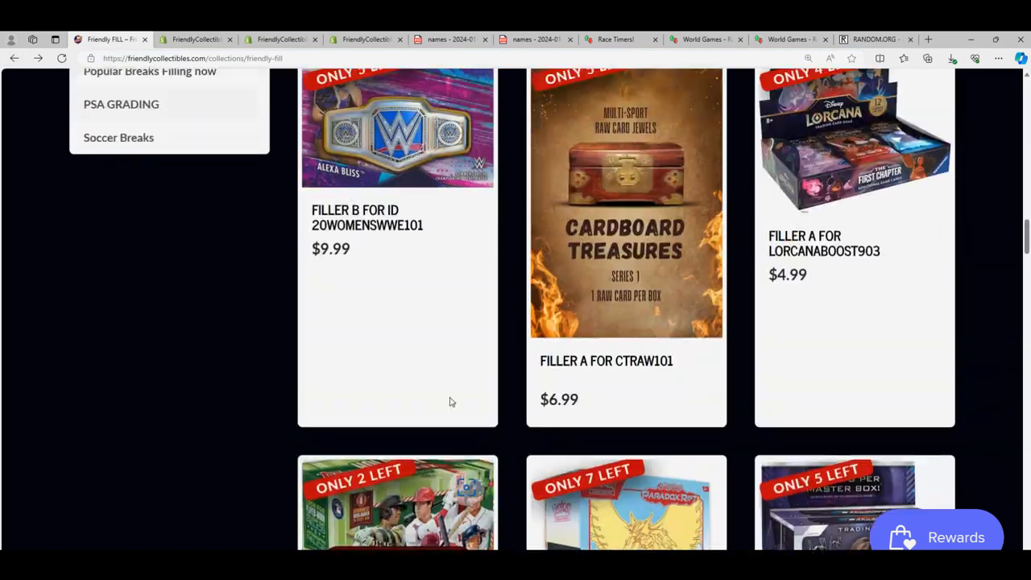
scroll("up", 3)
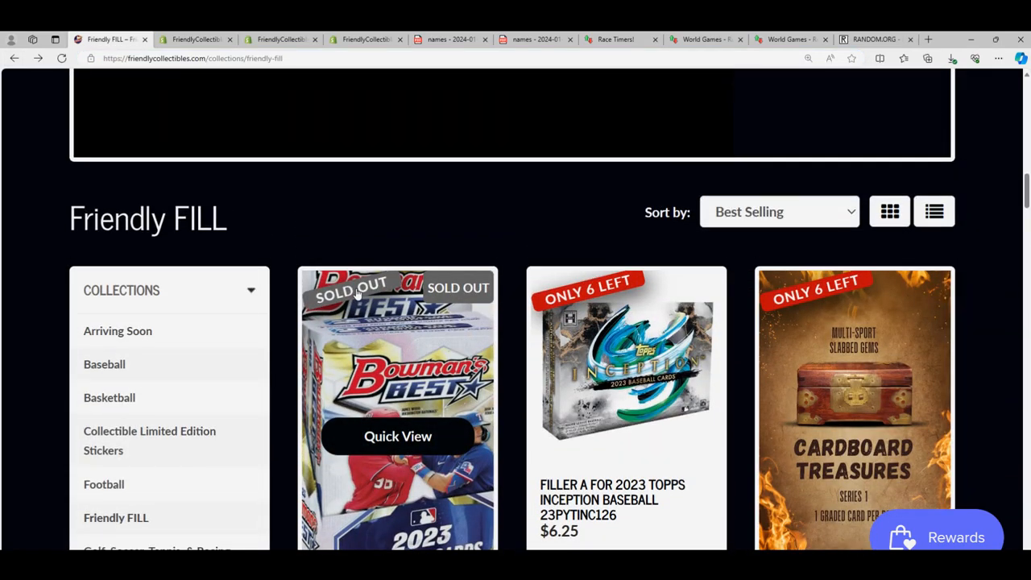
scroll("up", 3)
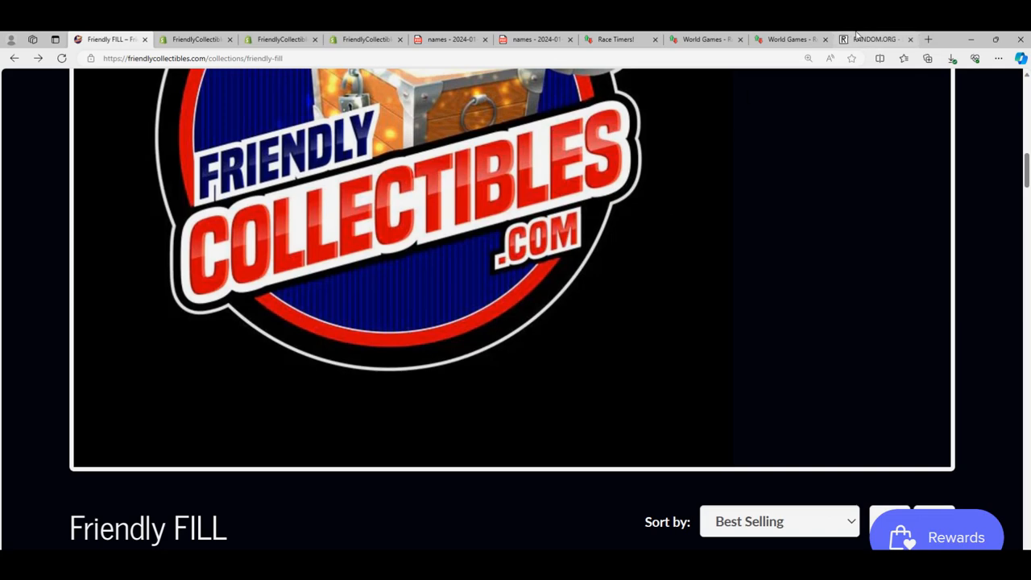
Step: Switch to the RANDOM.ORG randomizer tab with the Notepad owner names list showing
left_click(874, 39)
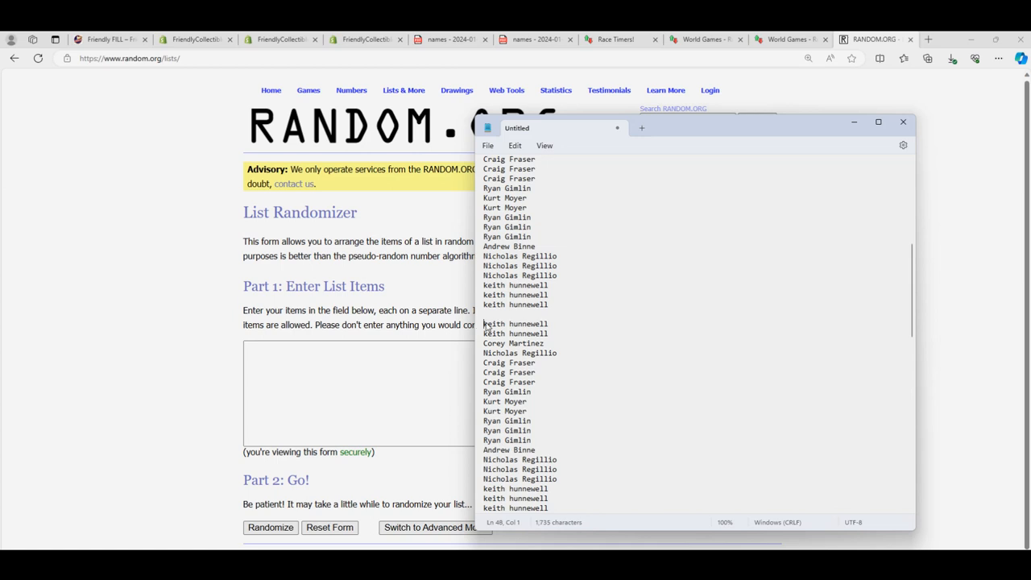
Step: Copy the owner names from Notepad and paste them into the RANDOM.ORG randomizer
scroll("down", 3)
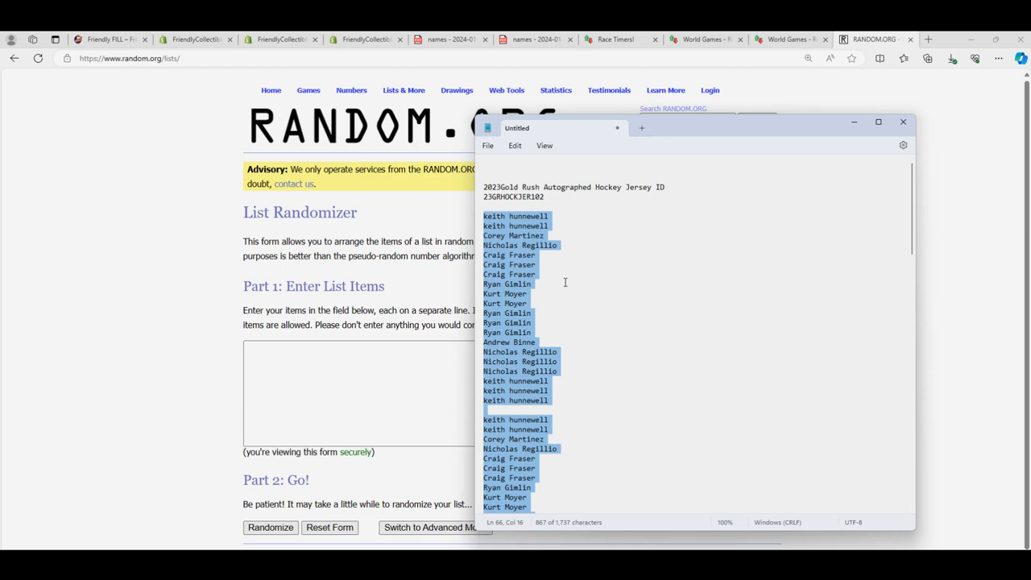
left_click(524, 410)
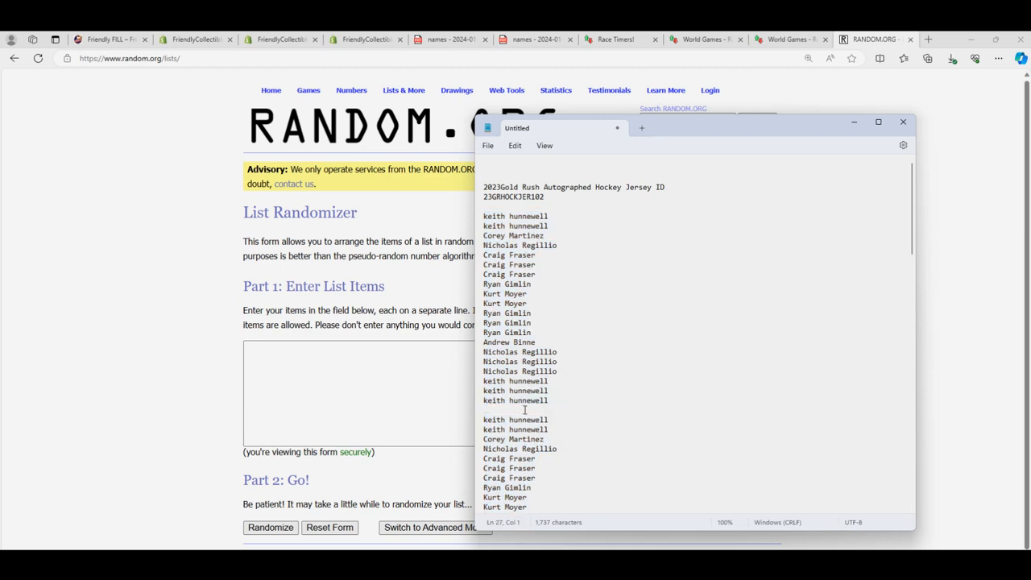
scroll("down", 3)
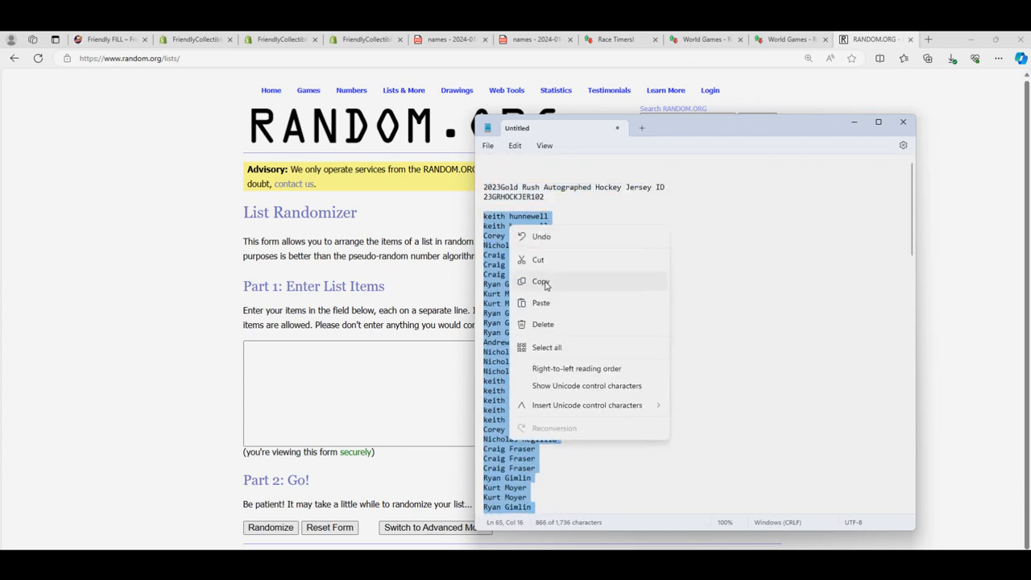
right_click(395, 395)
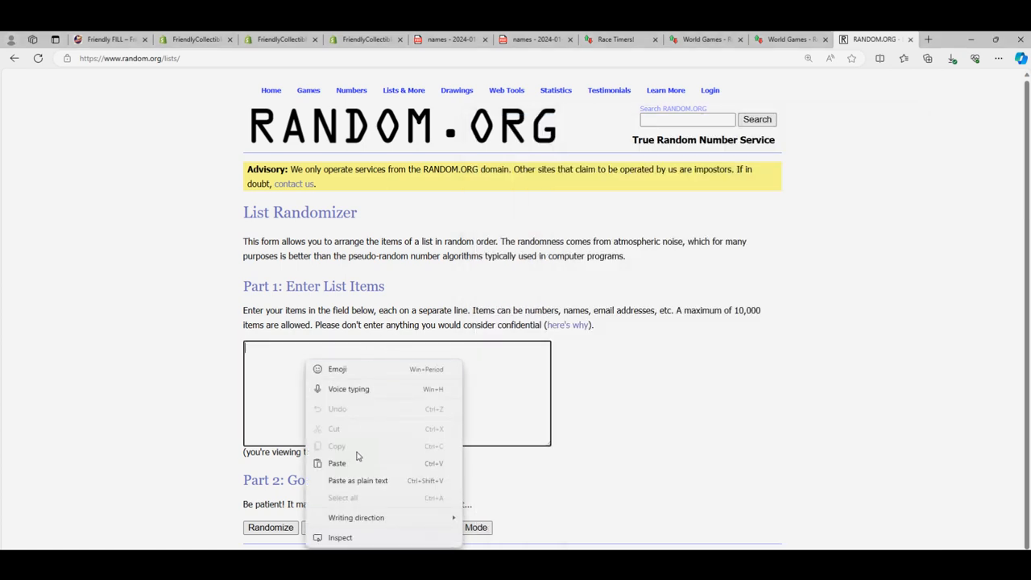
left_click(336, 463)
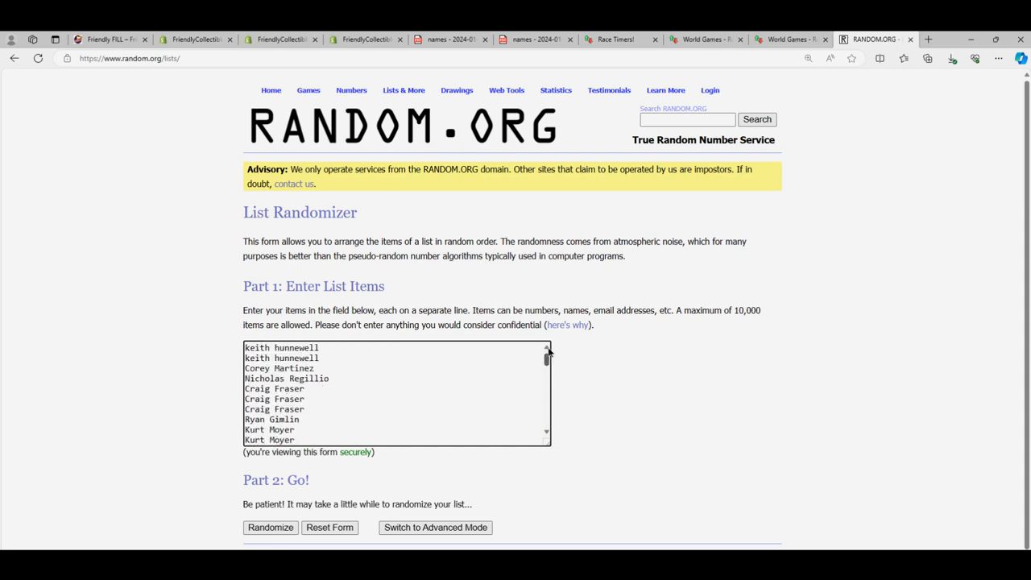
Step: Randomize the 60-name list, then reshuffle it four more times
scroll("down", 3)
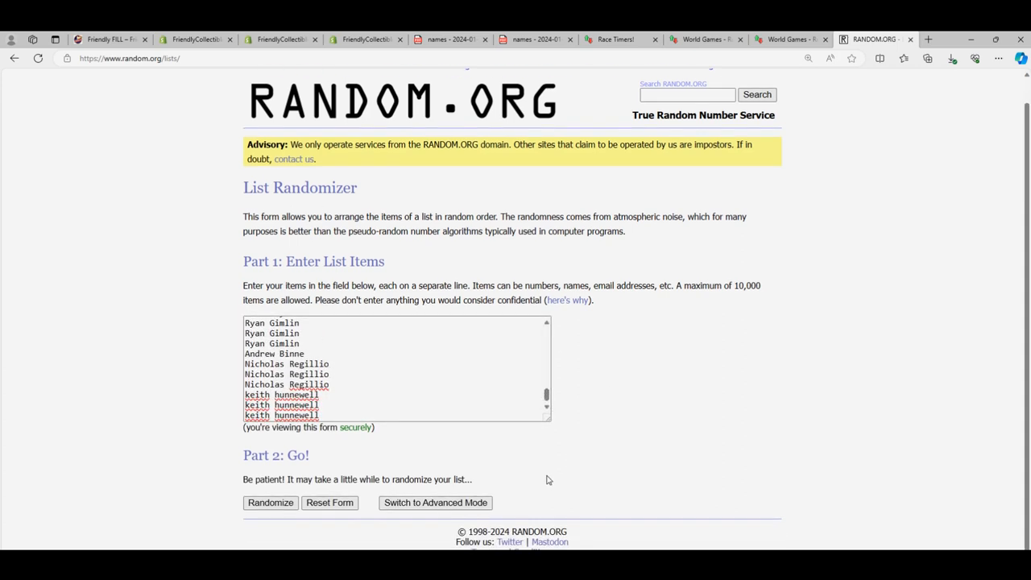
left_click(270, 502)
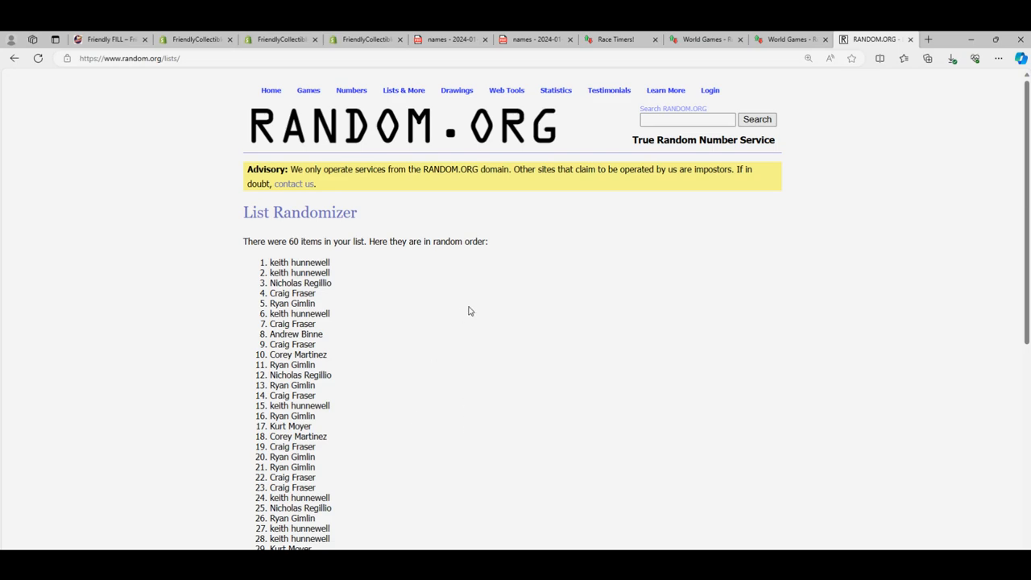
mouse_move(1024, 105)
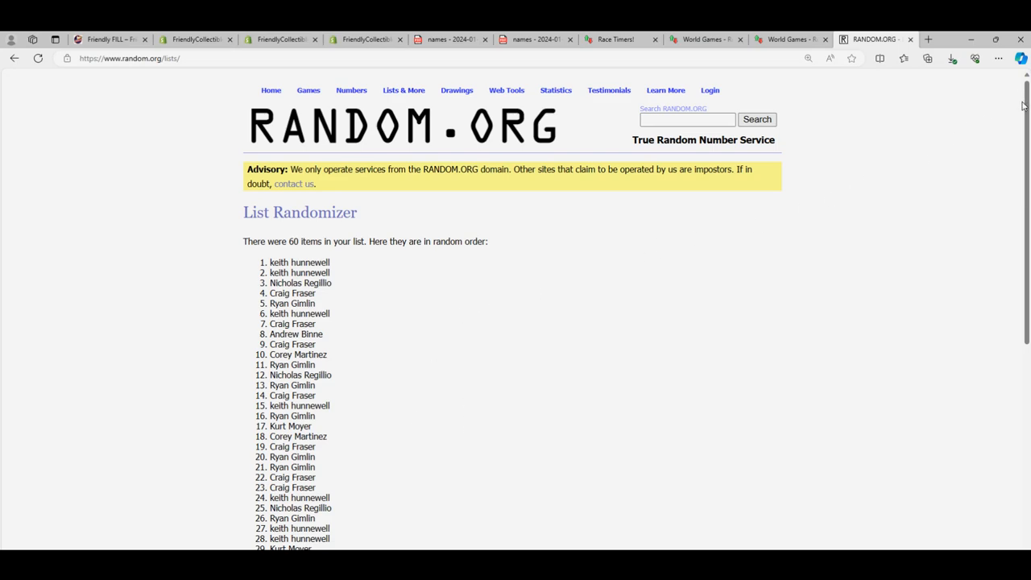
scroll("down", 3)
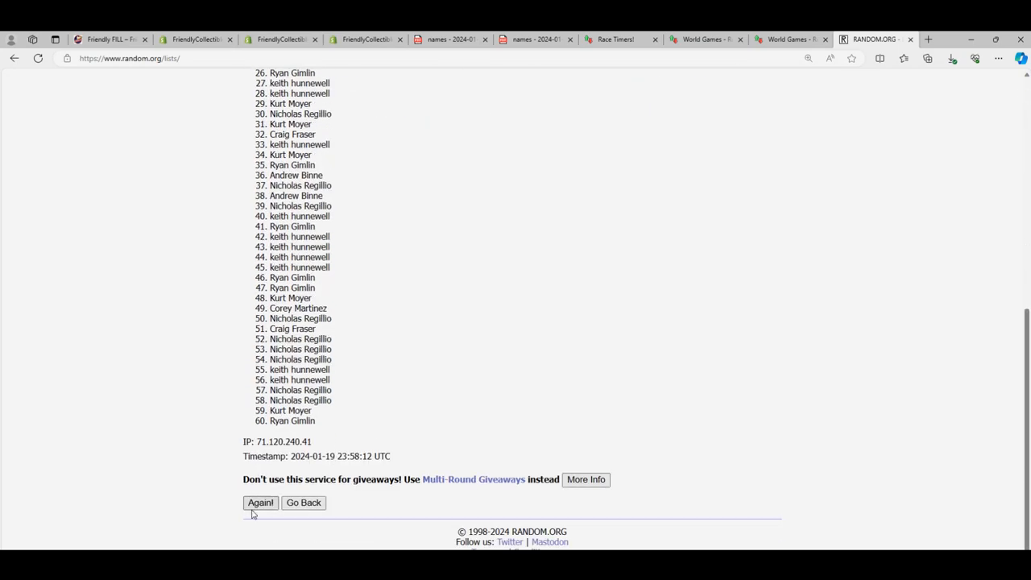
left_click(259, 502)
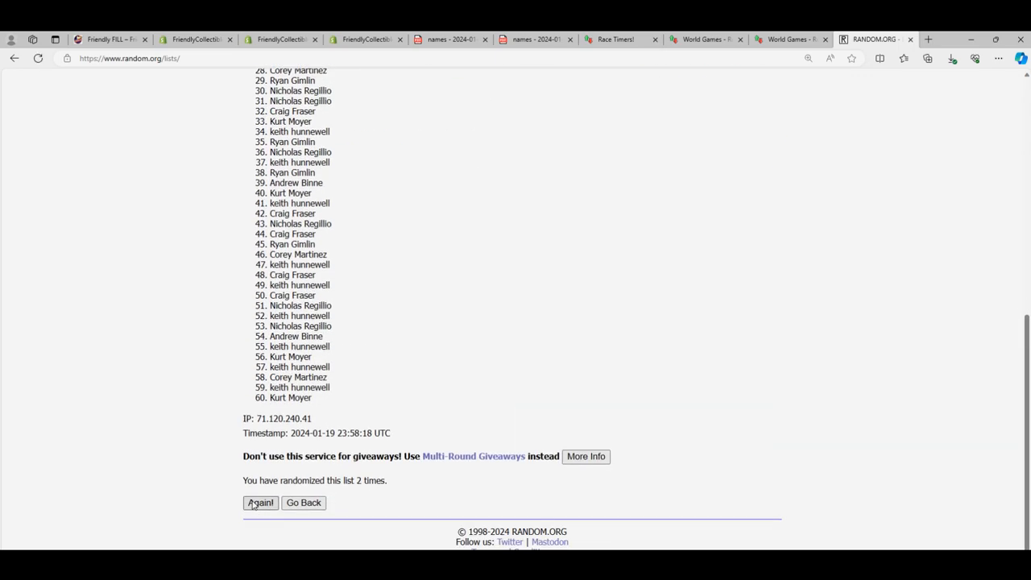
left_click(260, 502)
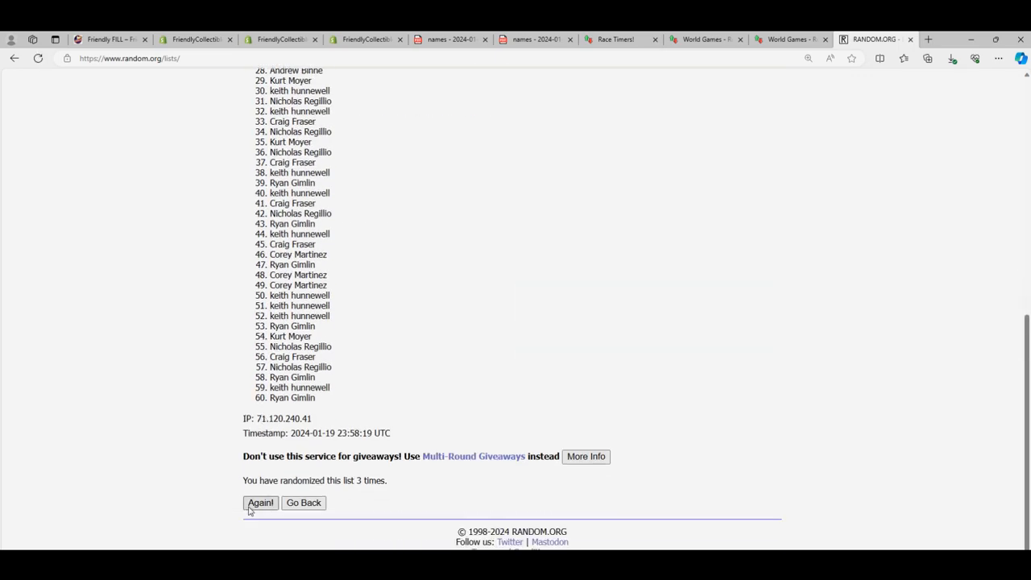
left_click(261, 503)
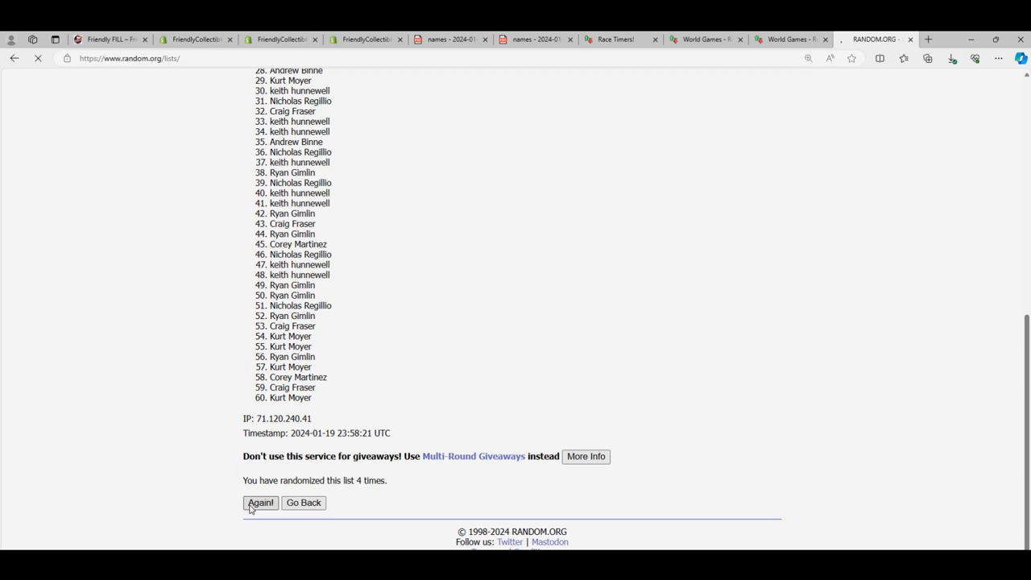
left_click(260, 503)
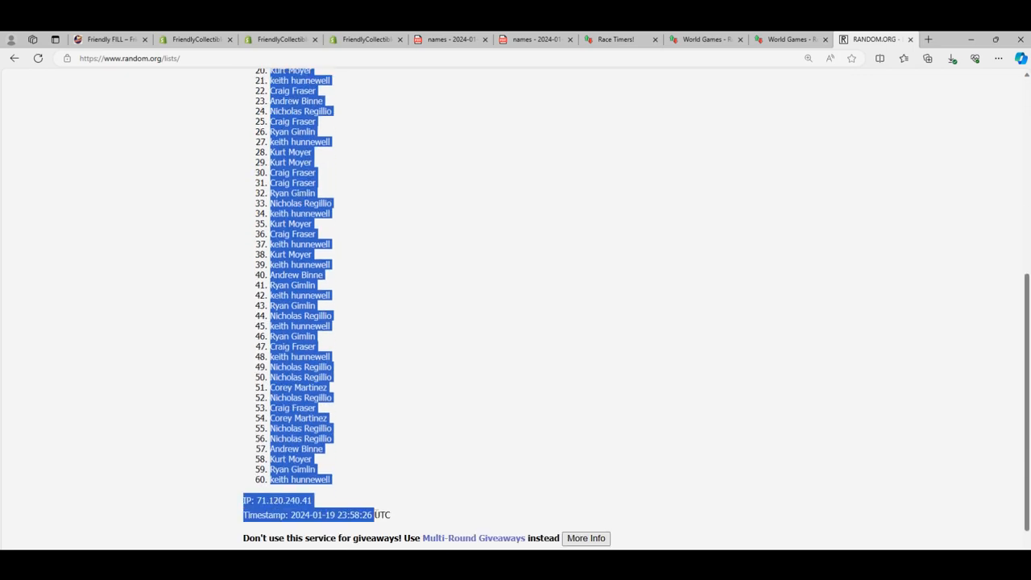
Step: Paste the shuffled names as HTML into the OWNERS column from A2, then return to the randomizer
right_click(298, 234)
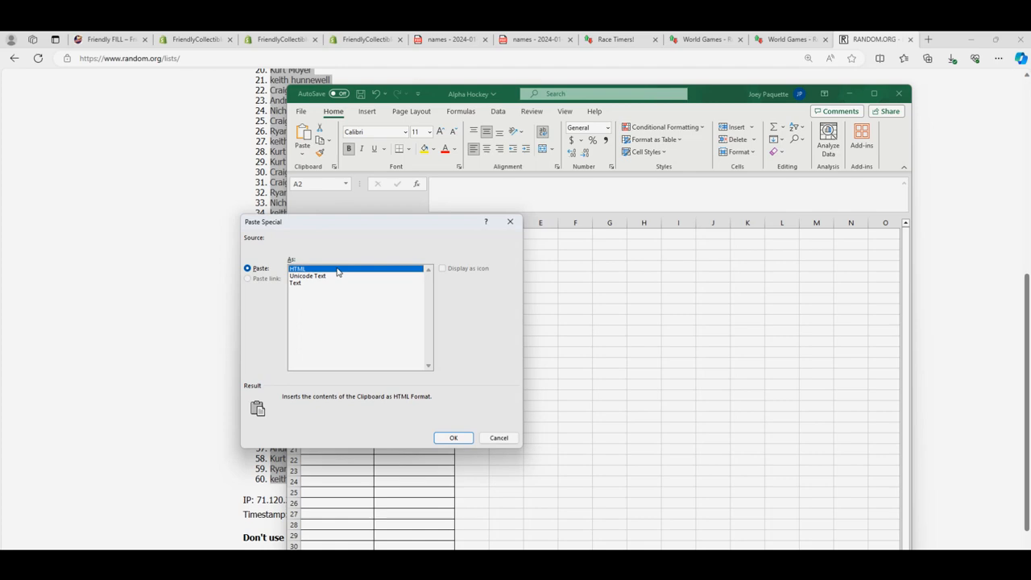
left_click(453, 438)
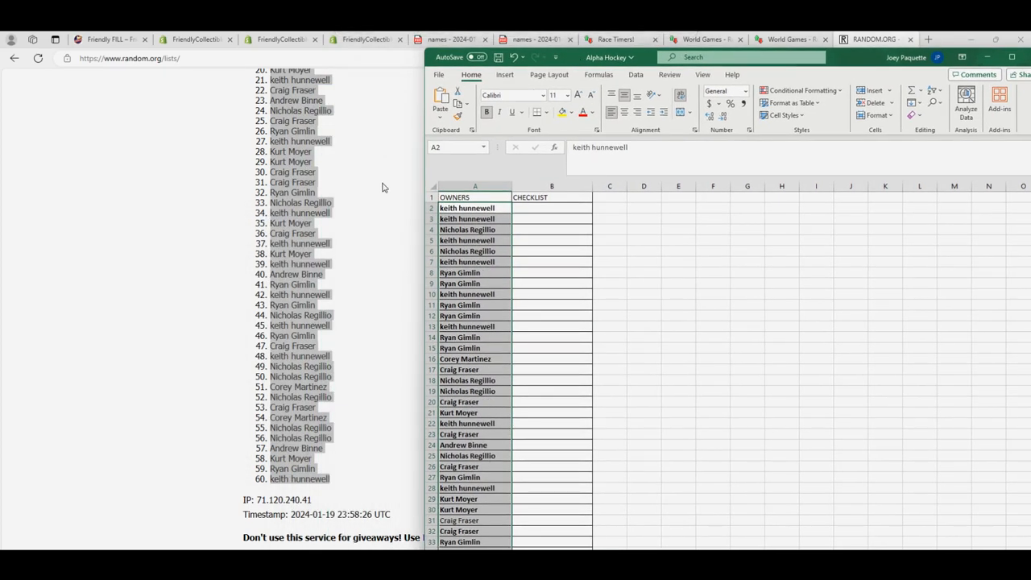
scroll("up", 3)
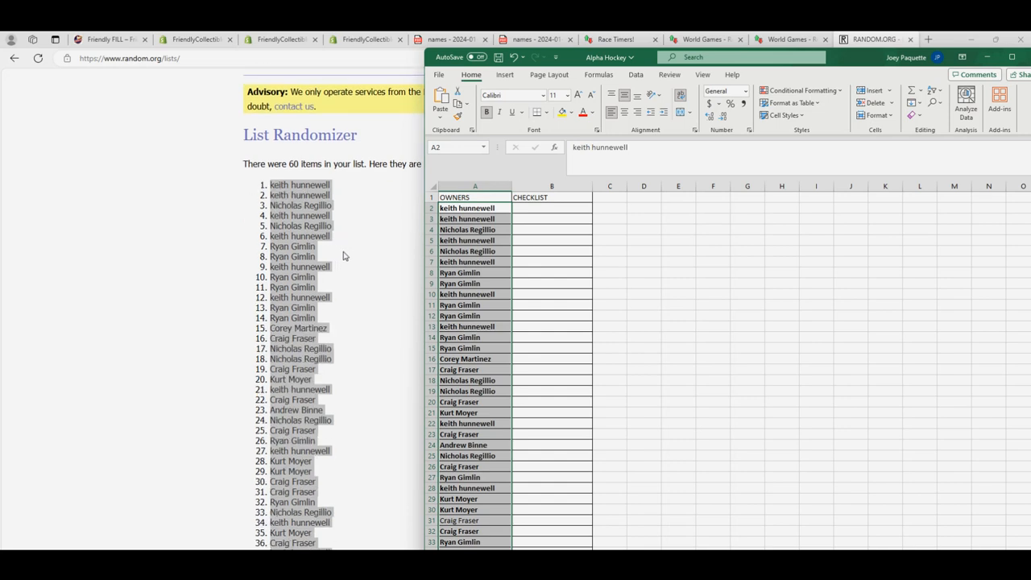
mouse_move(379, 190)
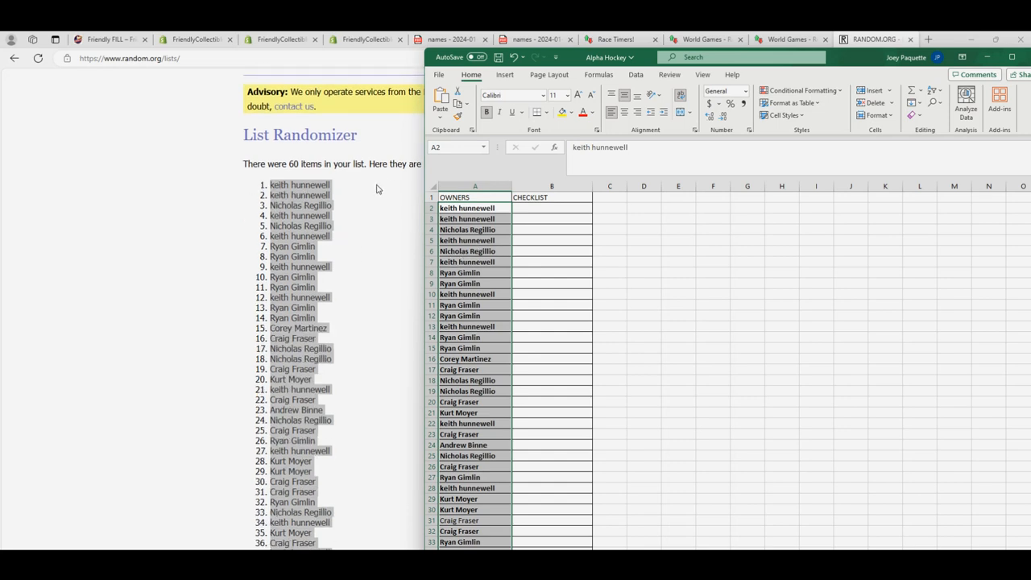
left_click(404, 89)
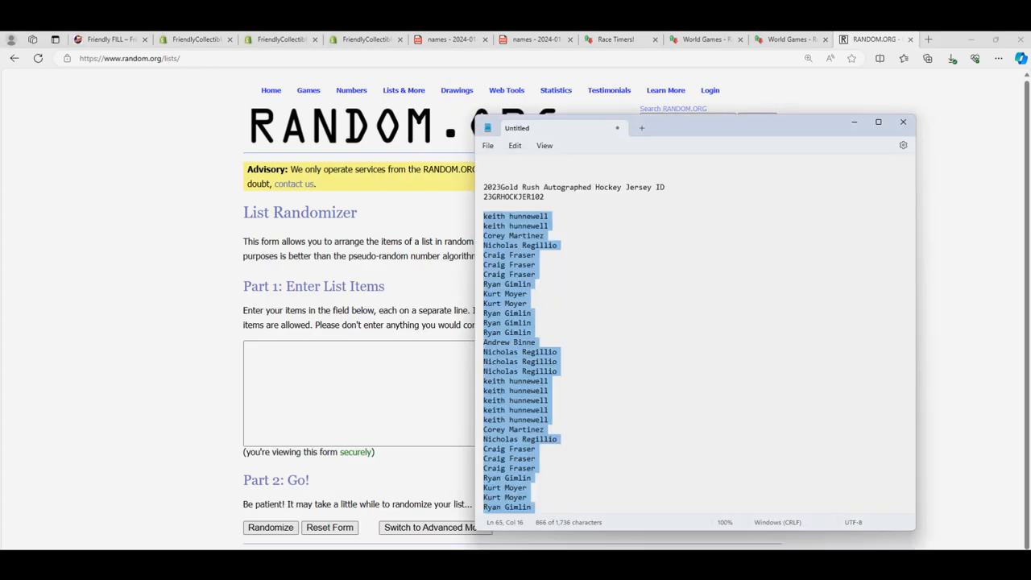
Step: Paste the 60 jersey names back into the randomizer and shuffle them four times
scroll("down", 3)
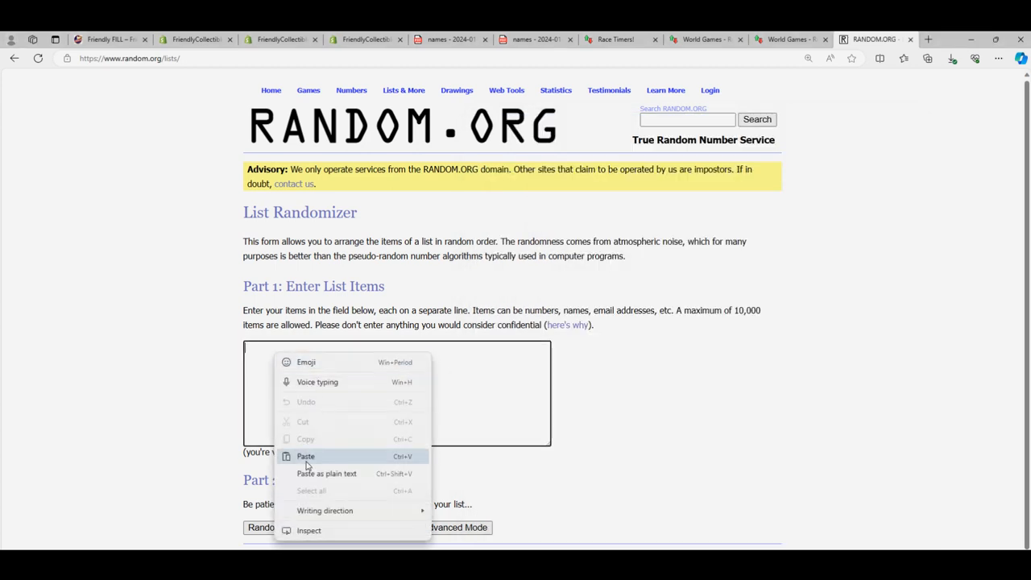
left_click(305, 456)
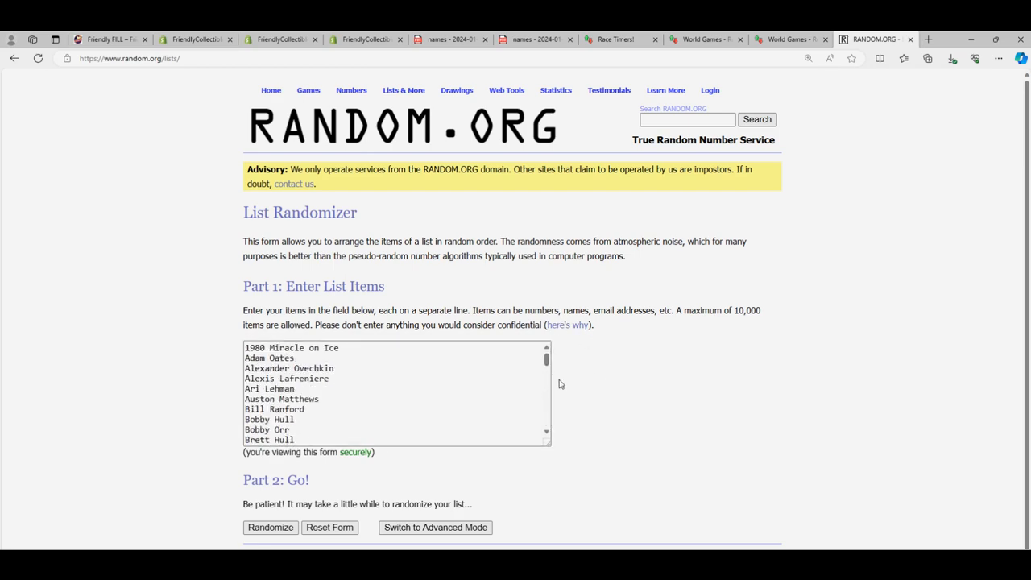
left_click(270, 527)
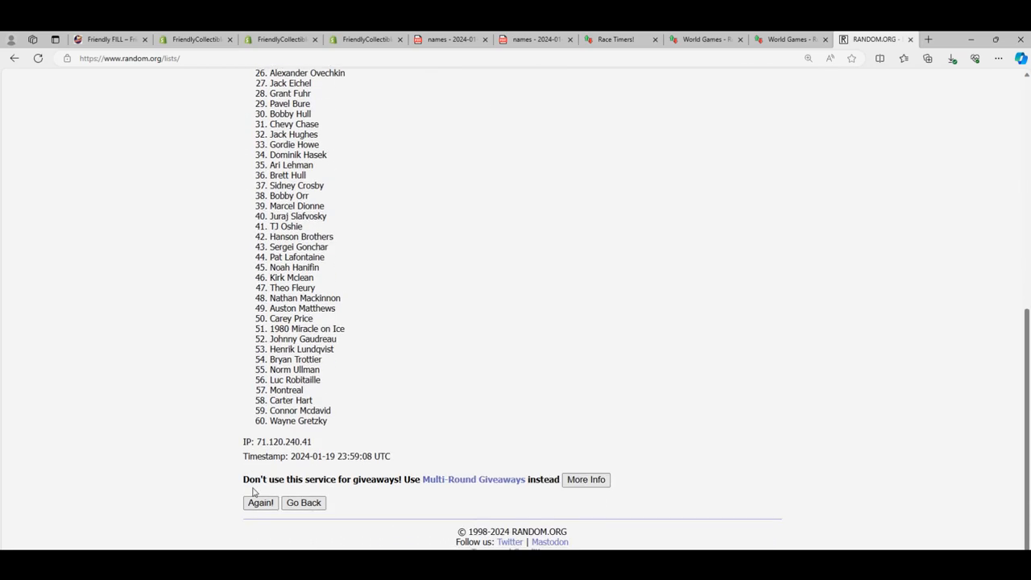
left_click(259, 502)
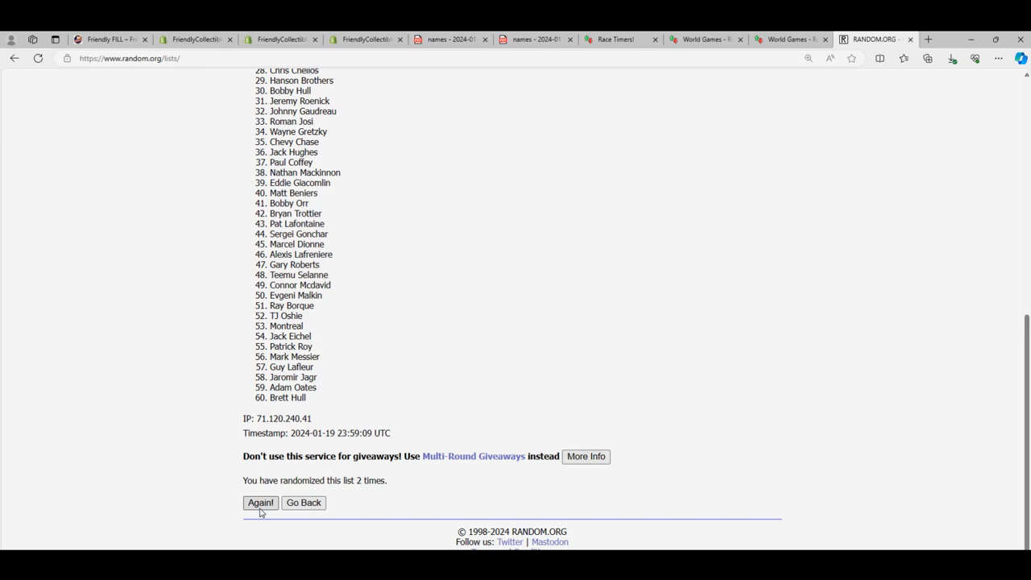
left_click(260, 502)
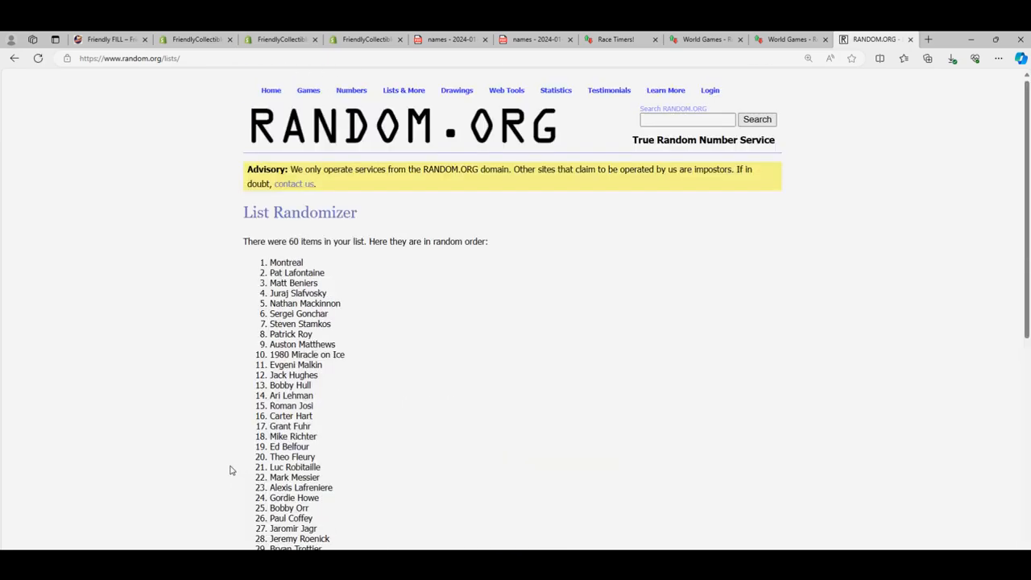
scroll("down", 3)
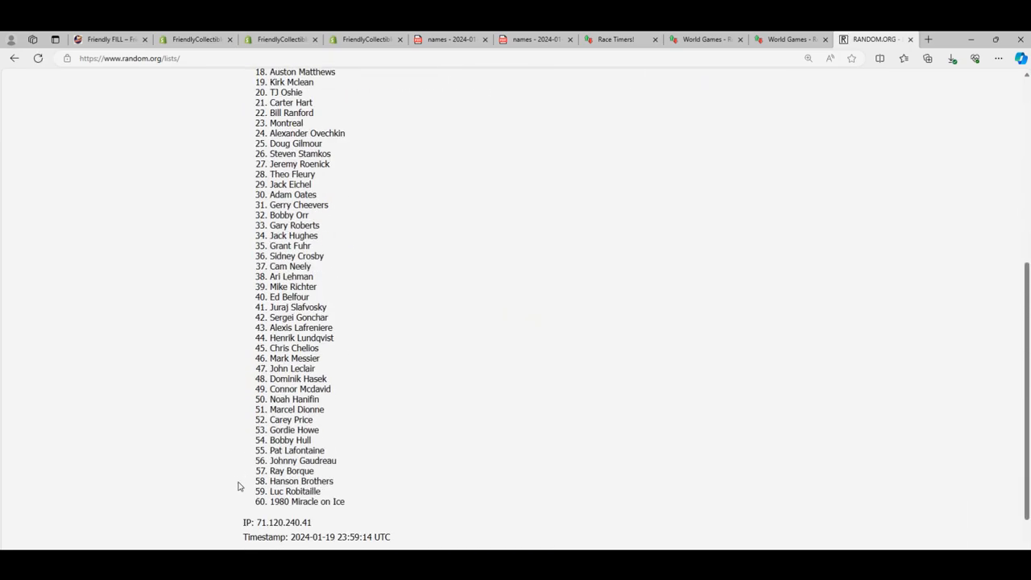
left_click(261, 540)
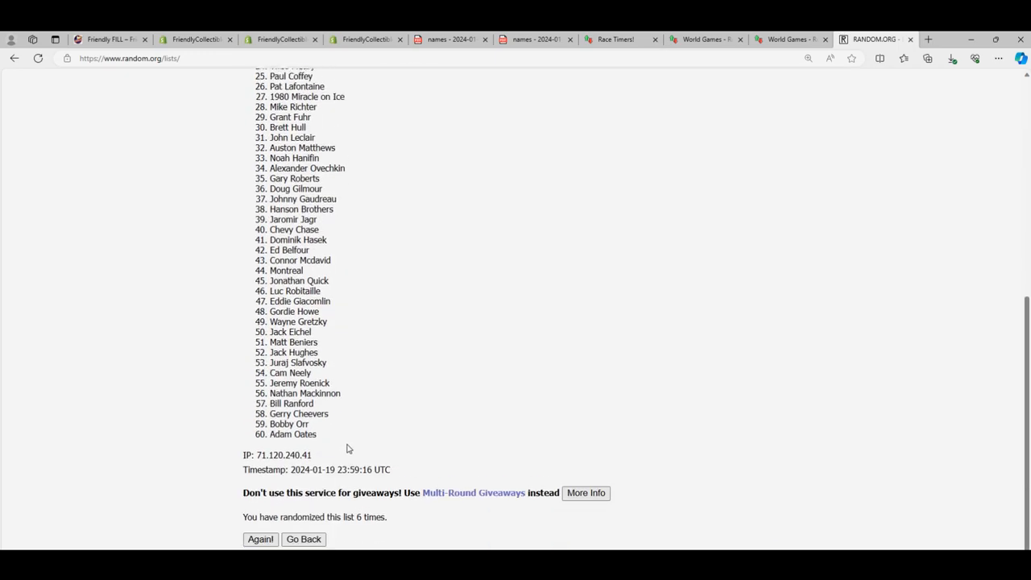
scroll("down", 3)
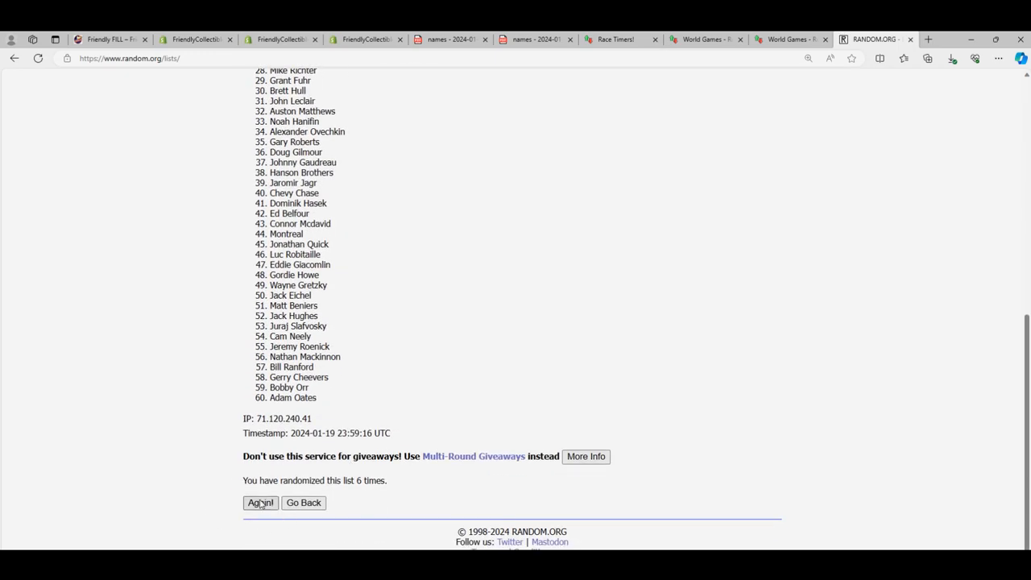
Step: Reshuffle the jersey names and paste them as plain text into CHECKLIST starting at B2
left_click(260, 503)
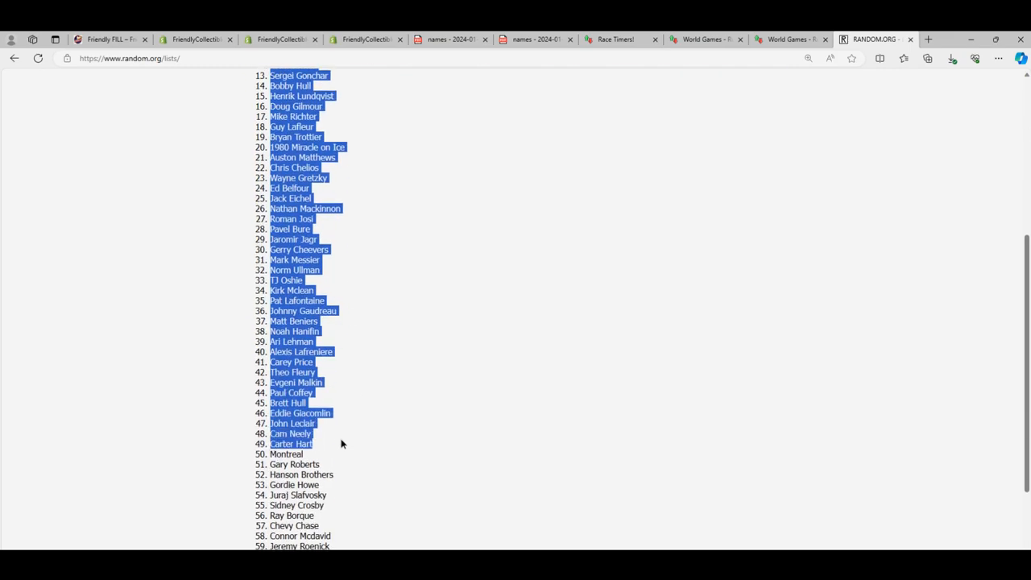
right_click(340, 443)
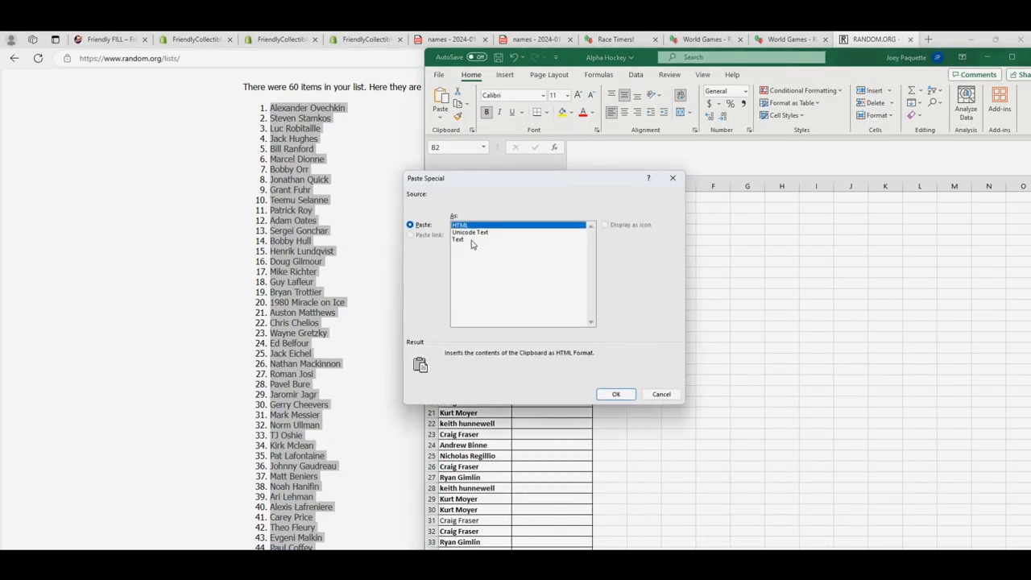
left_click(616, 394)
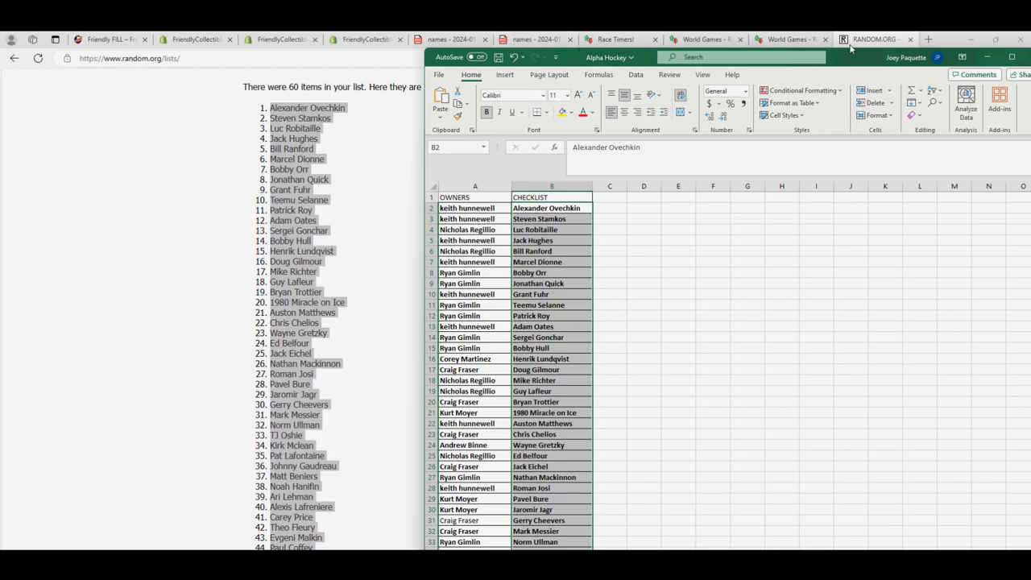
left_click(954, 38)
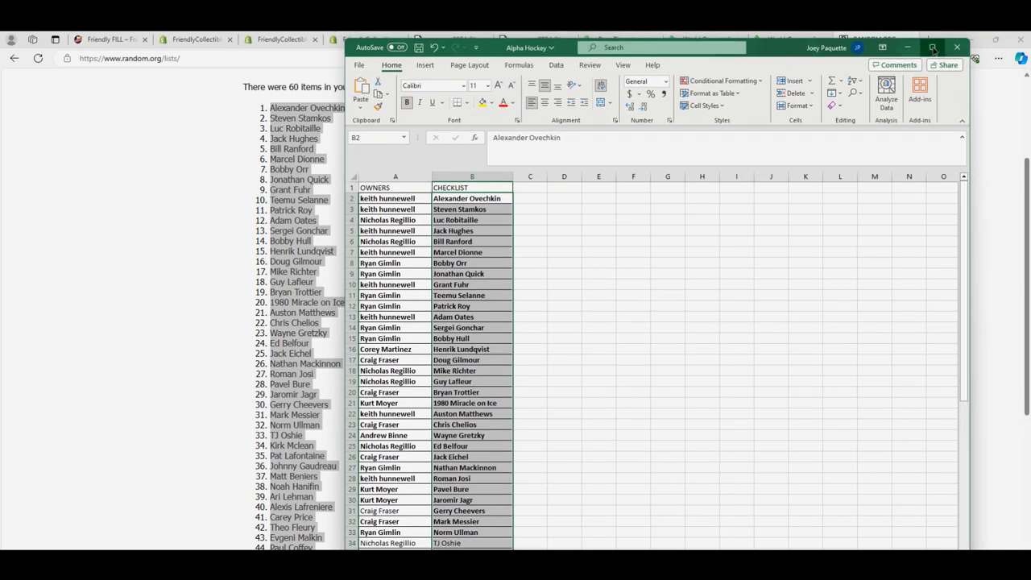
Step: Maximize the Alpha Hockey workbook and review owner–jersey pairings down to row 61
left_click(933, 47)
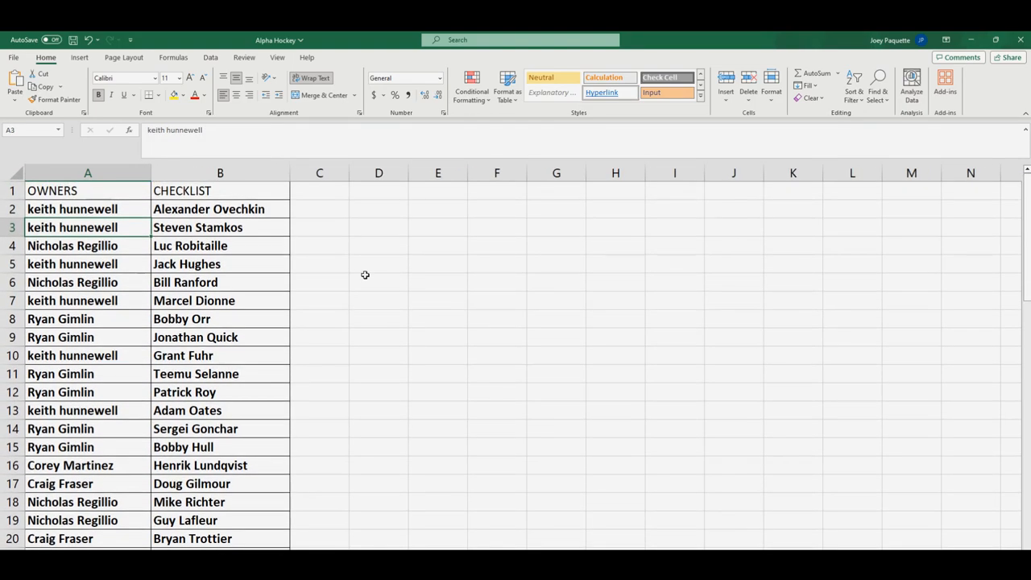
scroll("down", 3)
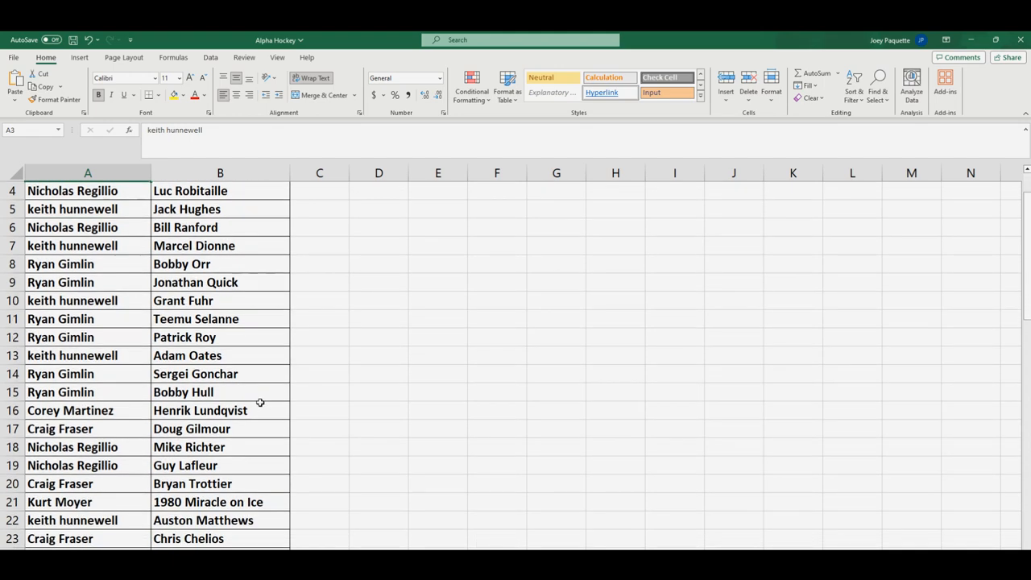
scroll("down", 3)
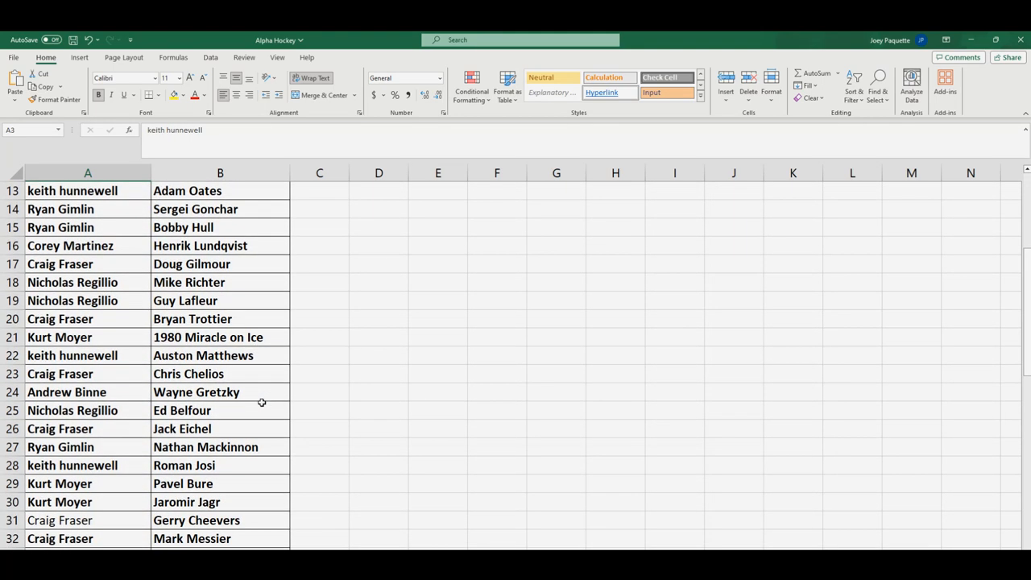
scroll("down", 3)
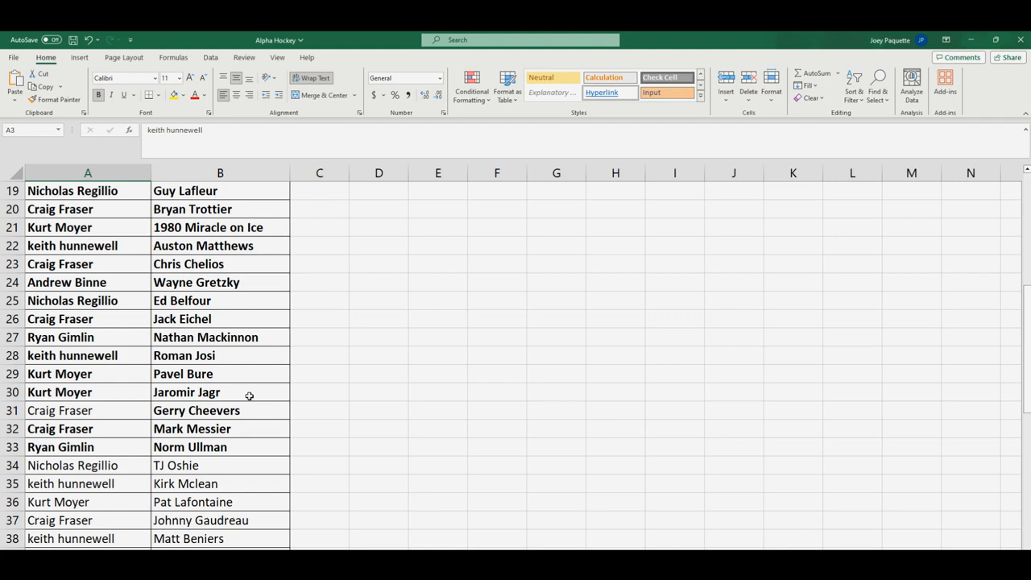
scroll("down", 3)
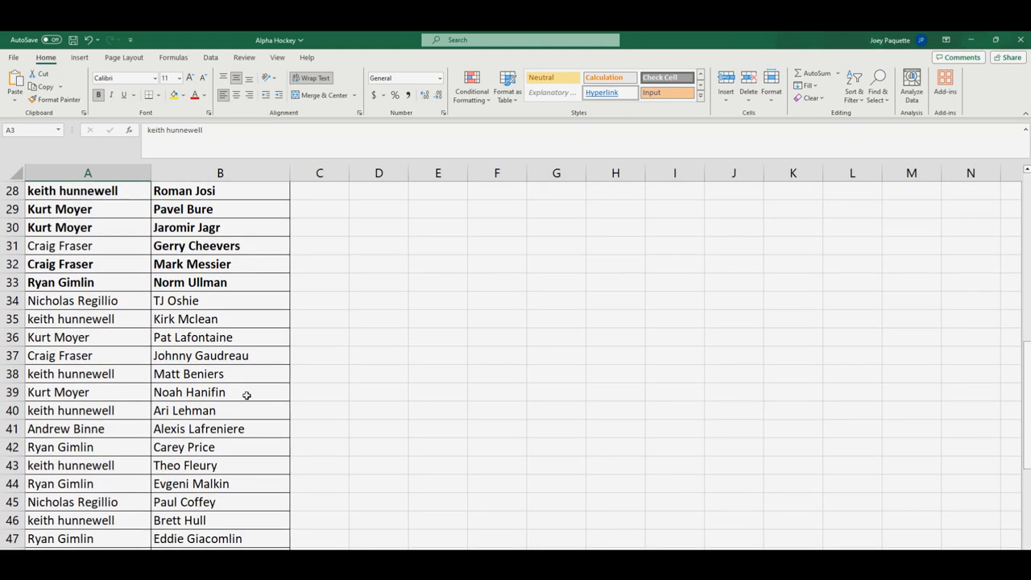
scroll("down", 3)
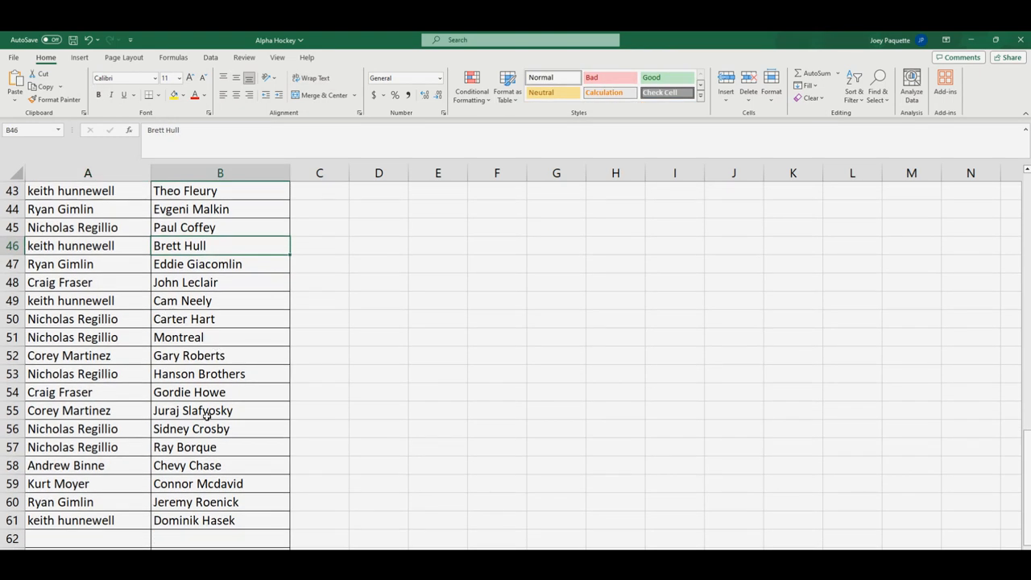
left_click(191, 429)
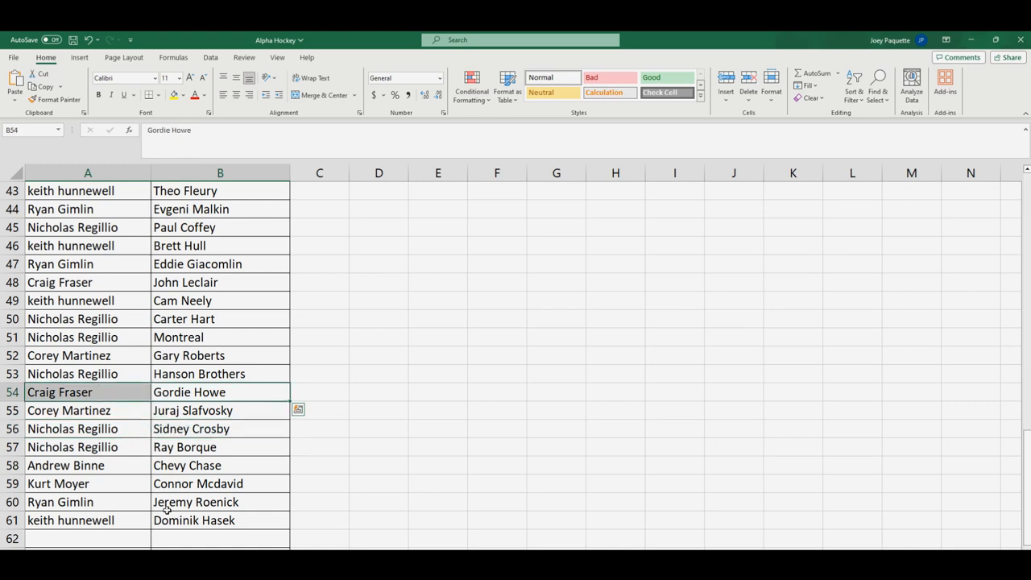
scroll("up", 3)
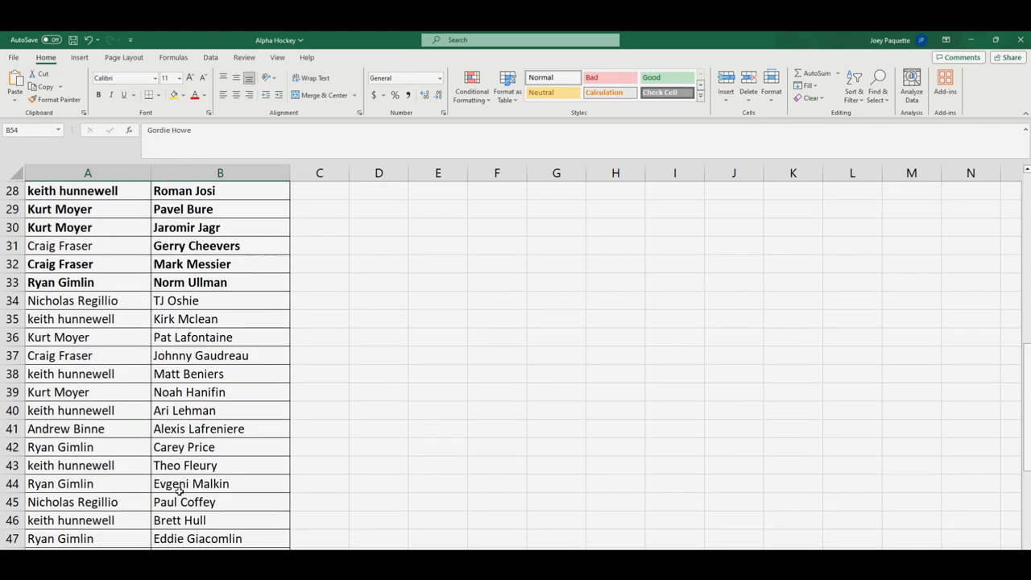
scroll("up", 3)
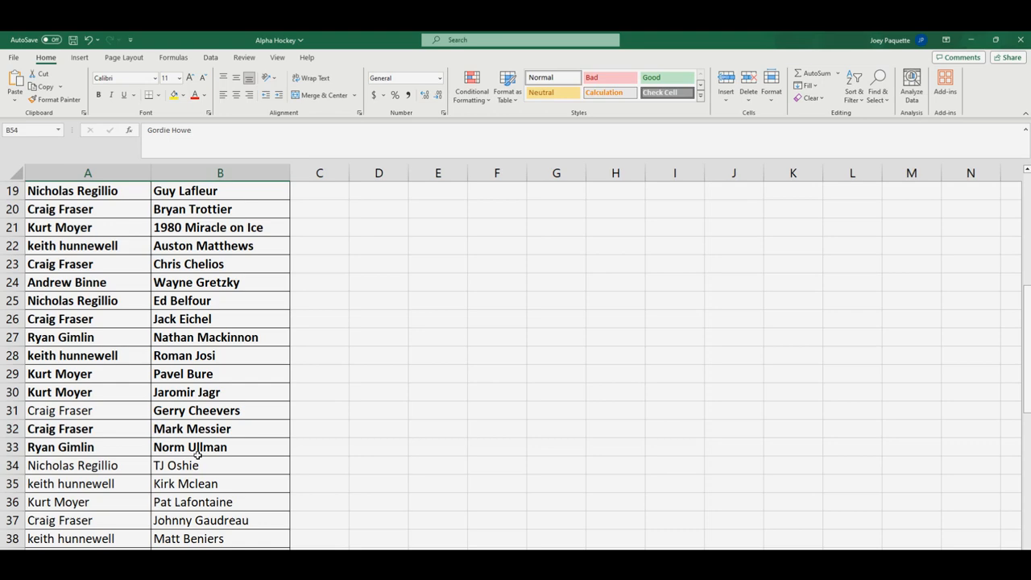
scroll("down", 3)
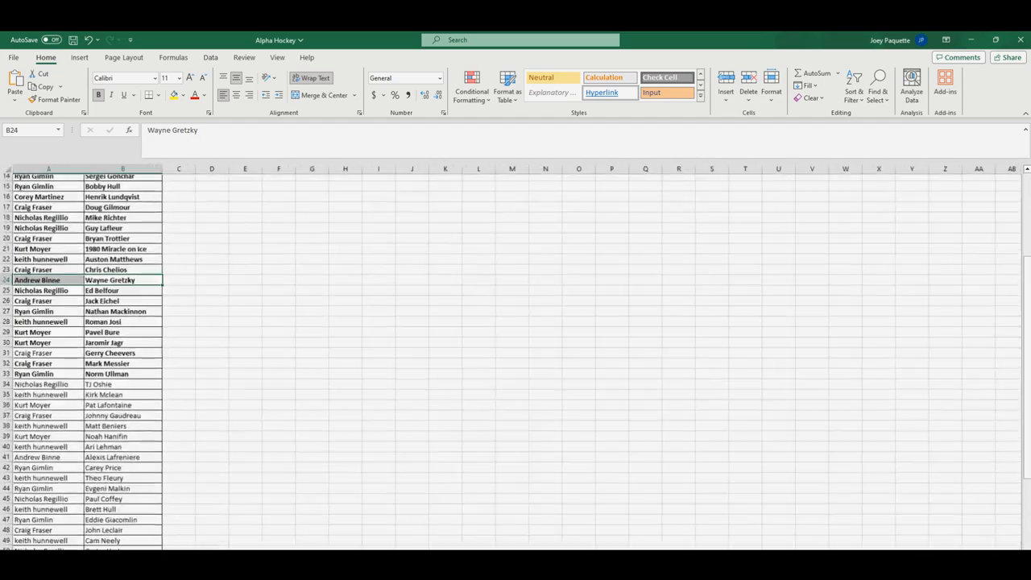
Step: Scroll the pairings list shown beside the 2023 Gold Rush jersey box footage
scroll("up", 3)
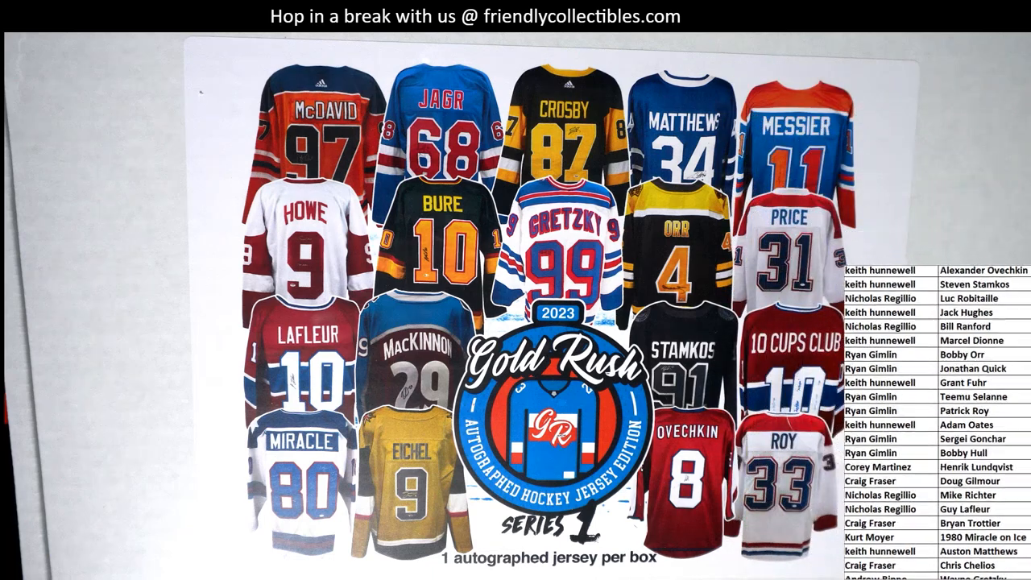
scroll("down", 3)
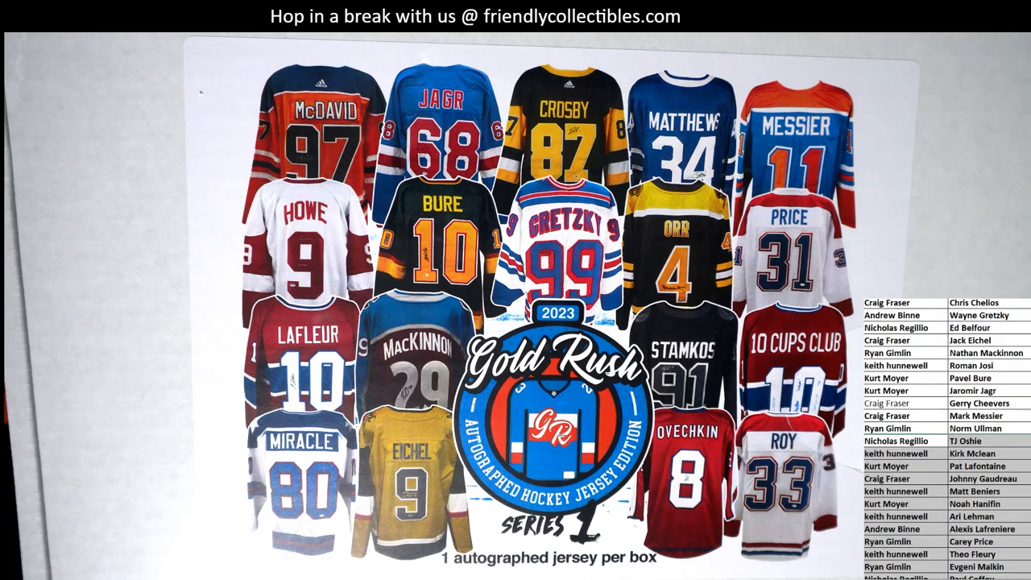
scroll("down", 3)
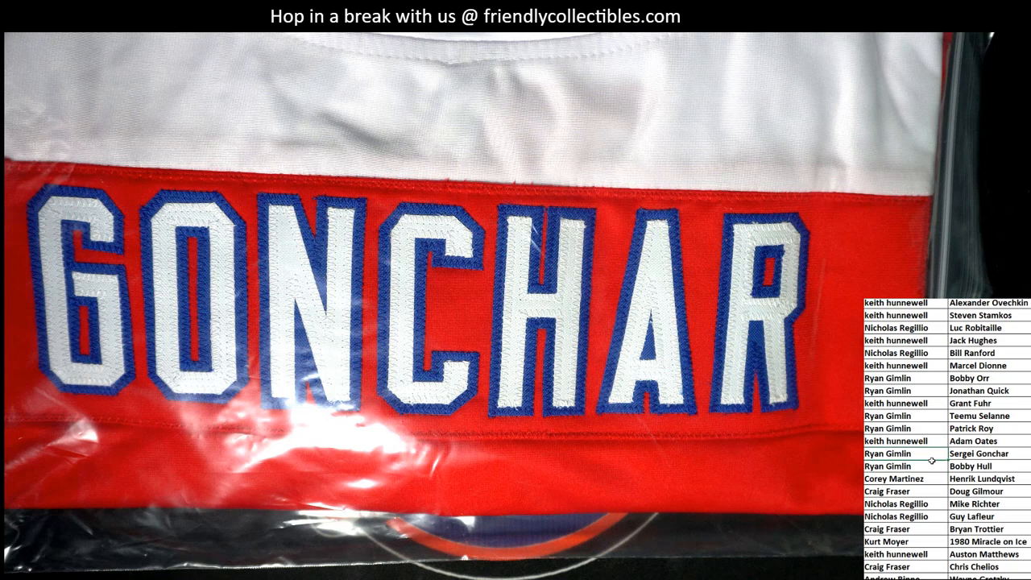
Step: Clear the pasted names, search 'Sergei Gonchar', and open his player page
left_click(895, 453)
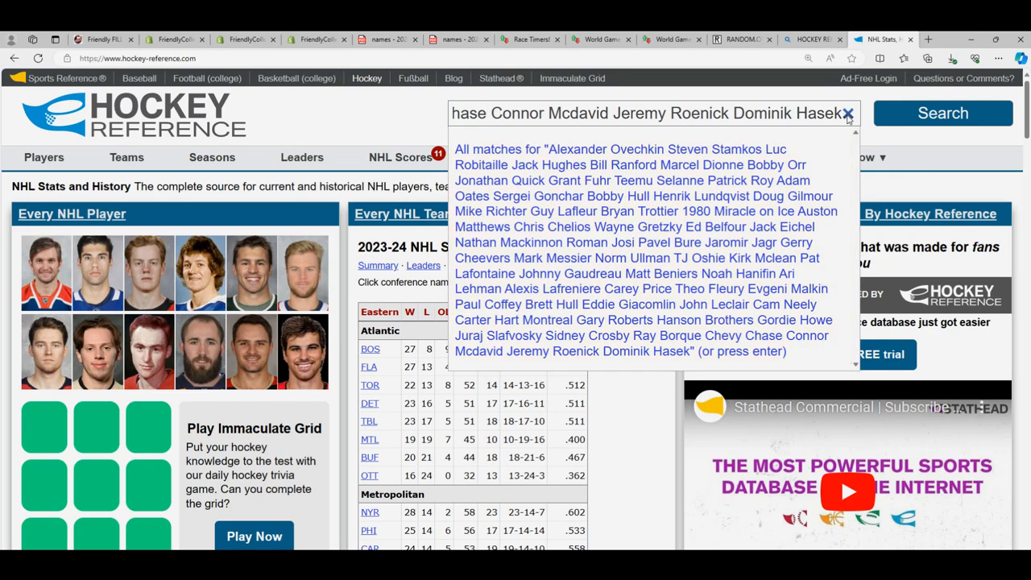
left_click(847, 113)
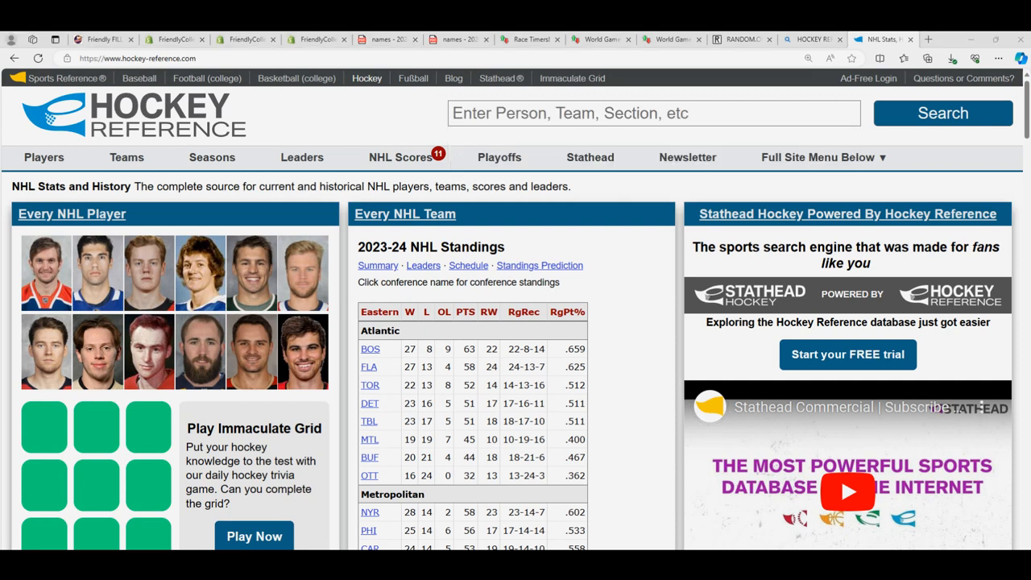
left_click(653, 113)
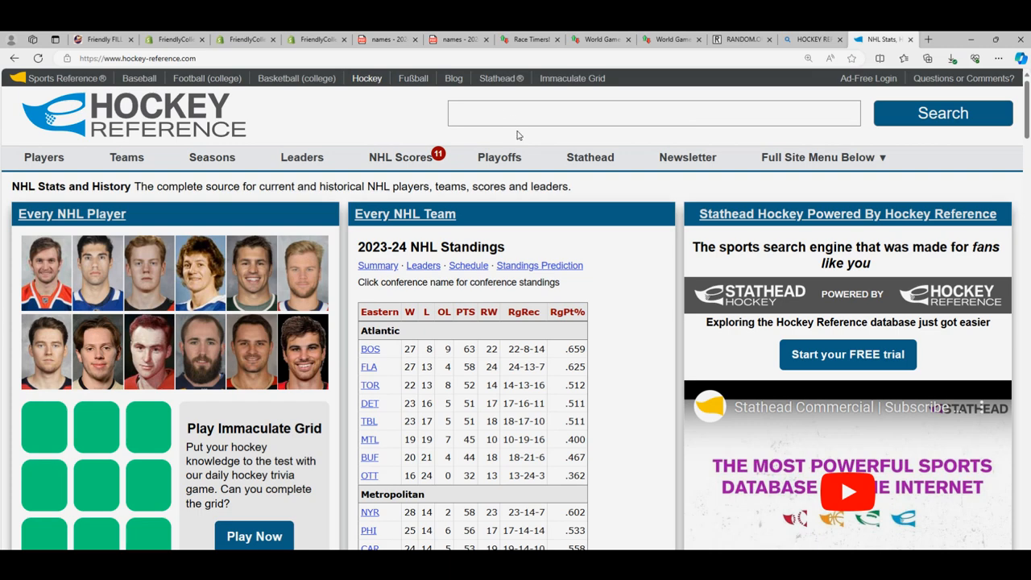
type("Sergei Gonchar")
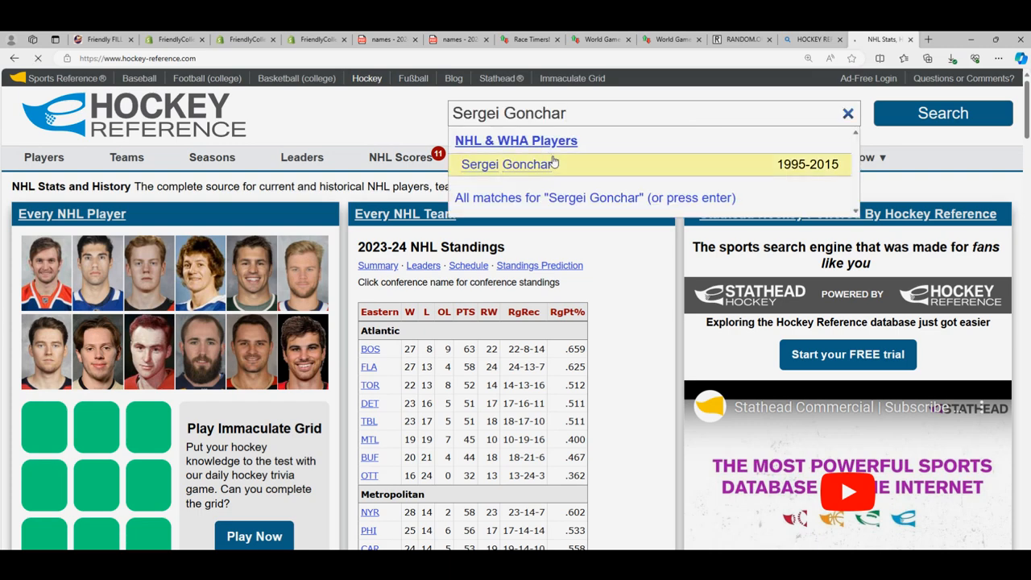
left_click(508, 165)
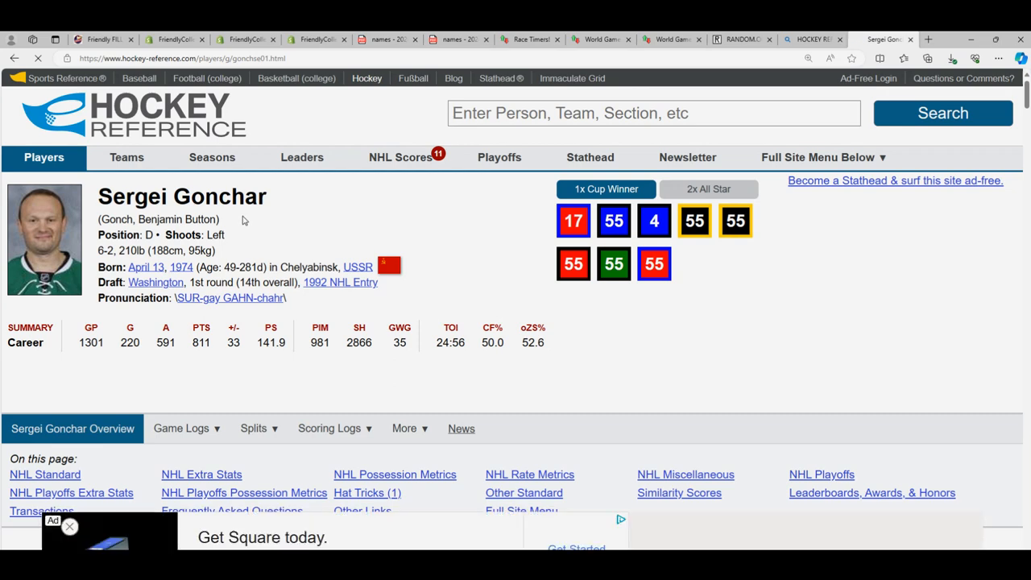
mouse_move(708, 189)
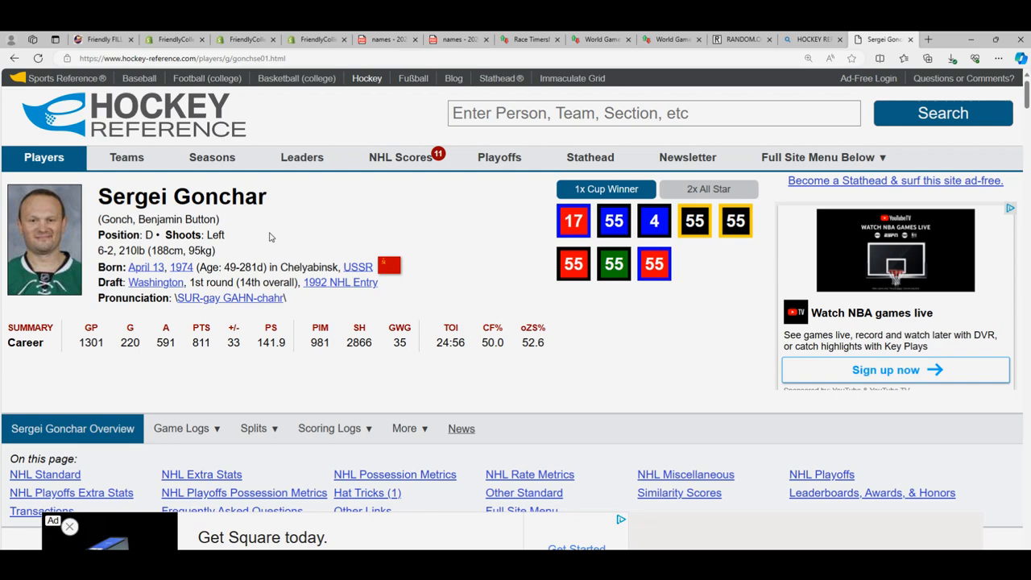
Step: Close the floating Hockey News video and view Gonchar's NHL Standard stats (1301 games, 811 points)
scroll("down", 3)
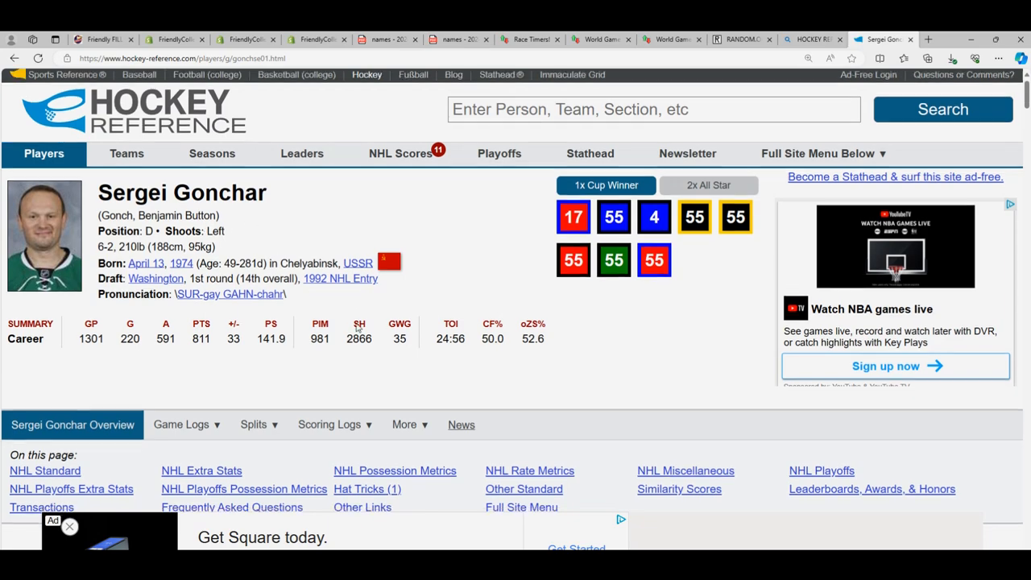
scroll("down", 3)
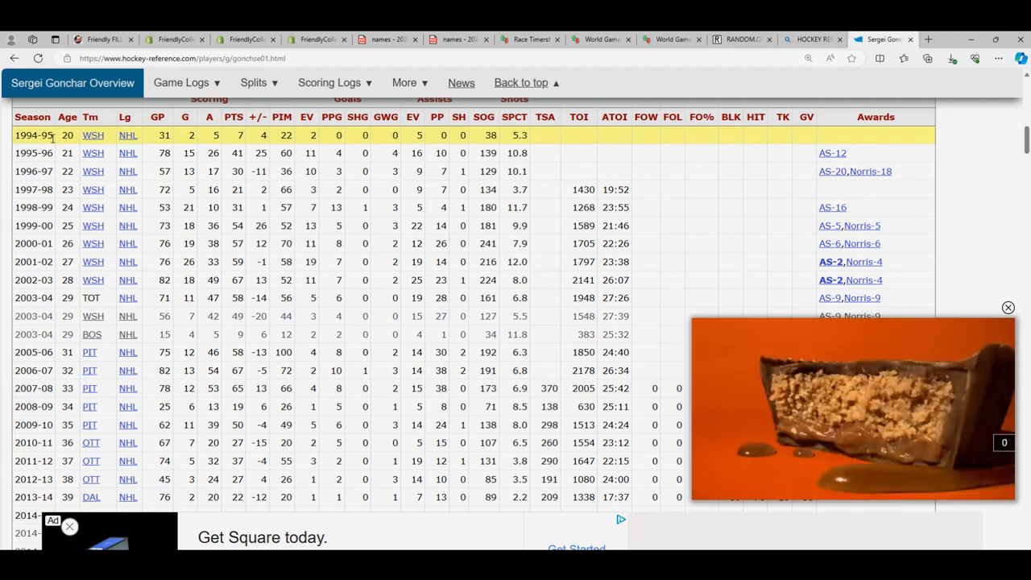
scroll("down", 3)
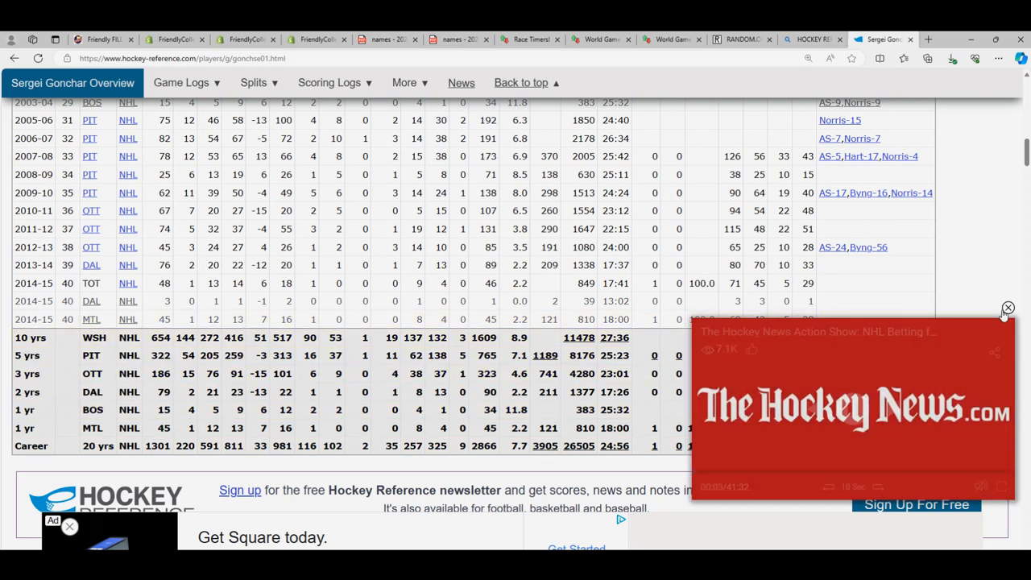
left_click(1008, 308)
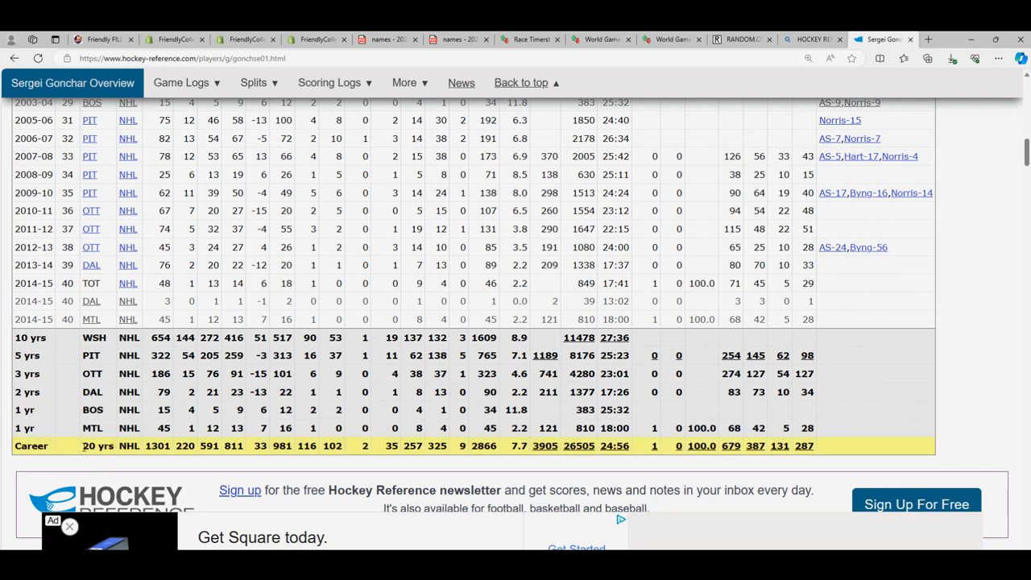
scroll("up", 3)
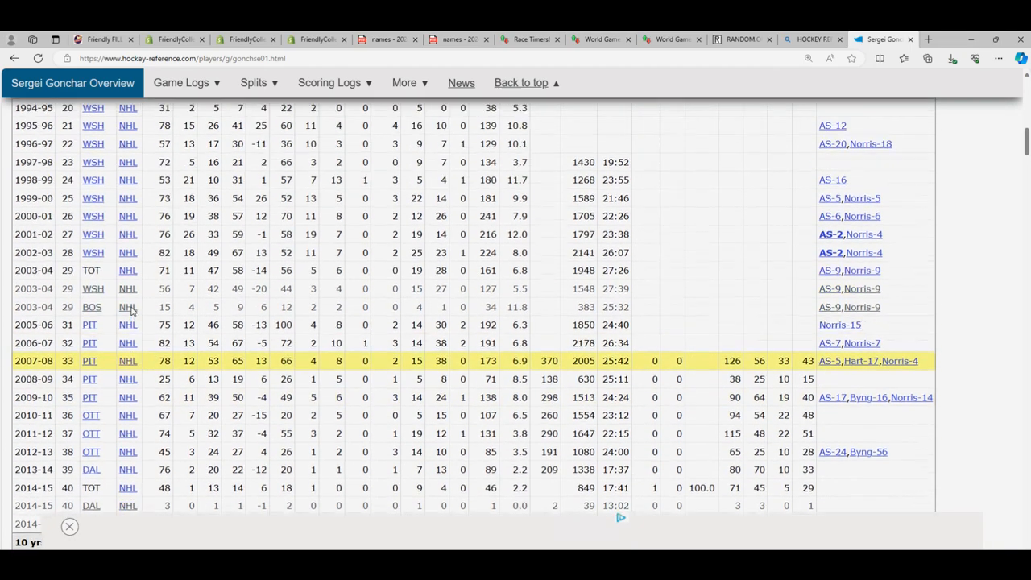
scroll("up", 3)
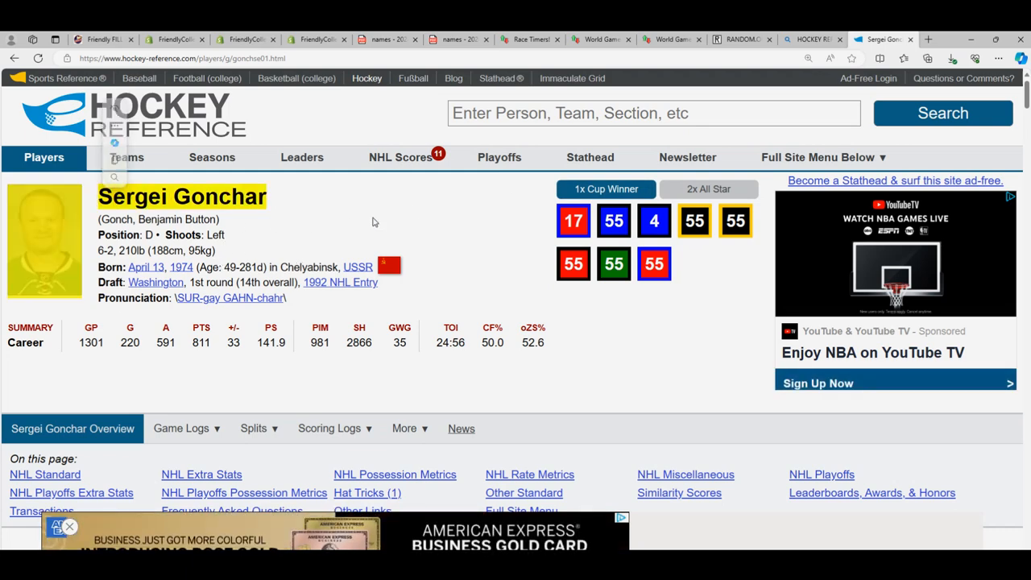
scroll("down", 3)
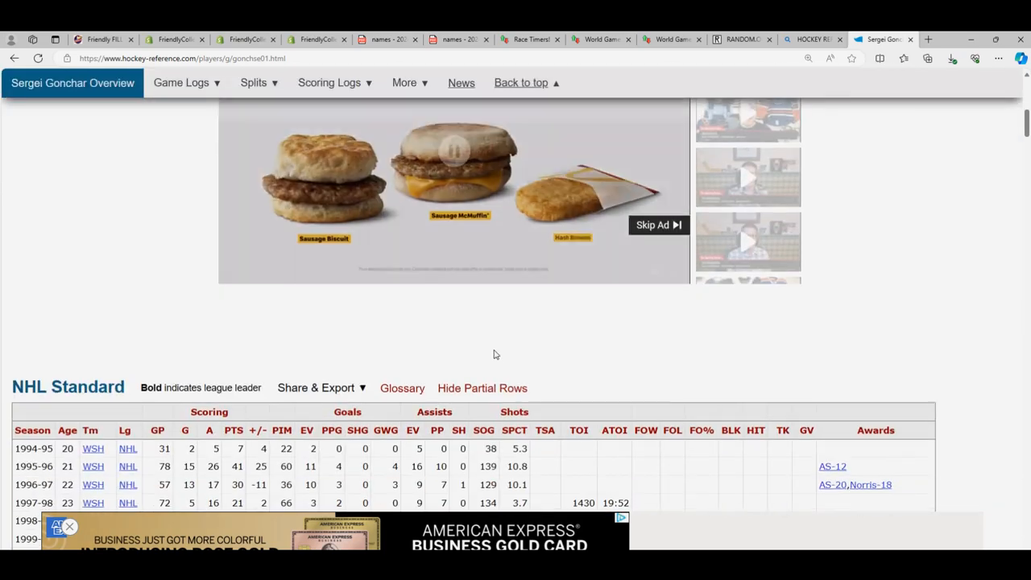
scroll("down", 3)
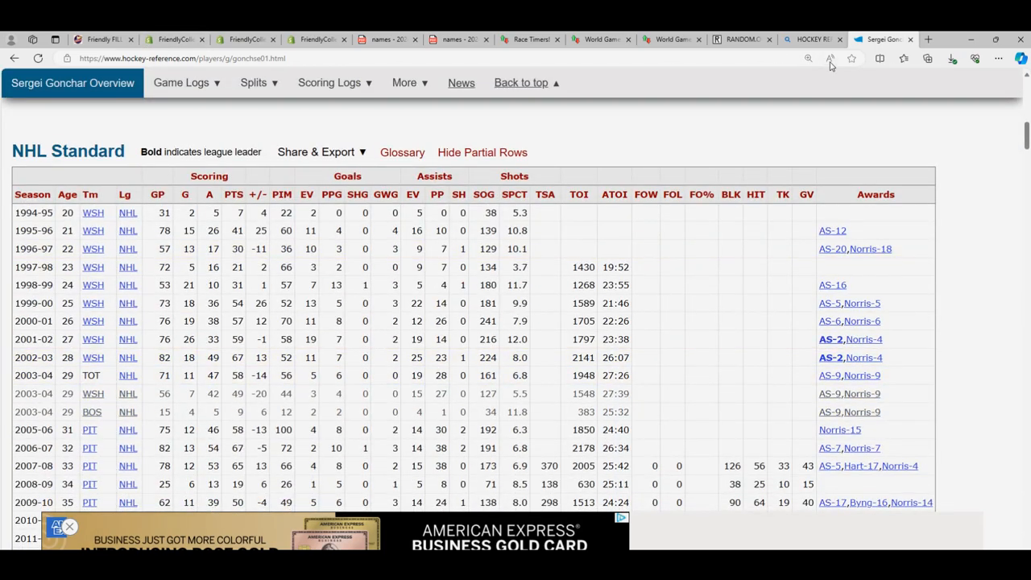
scroll("down", 3)
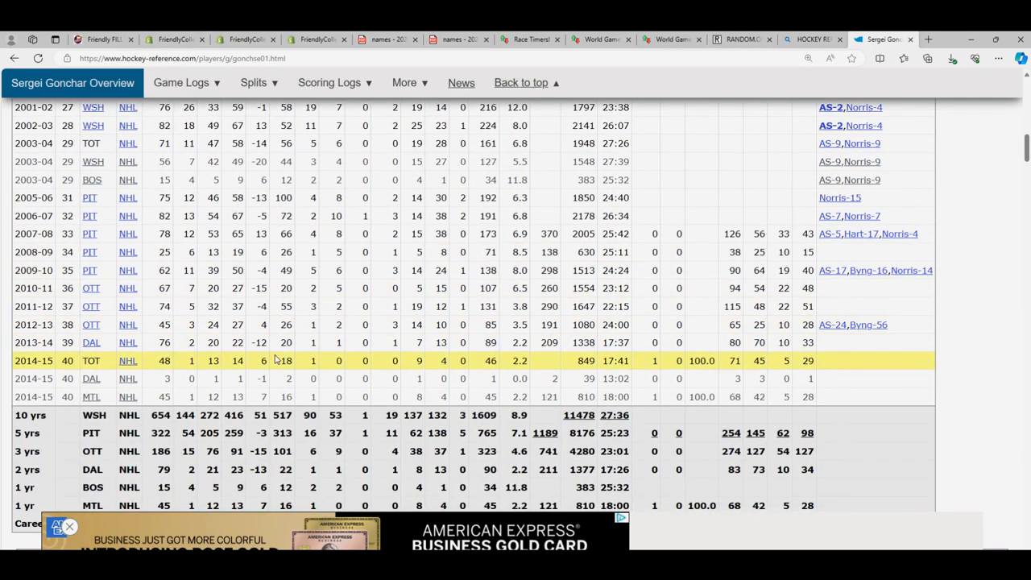
scroll("down", 3)
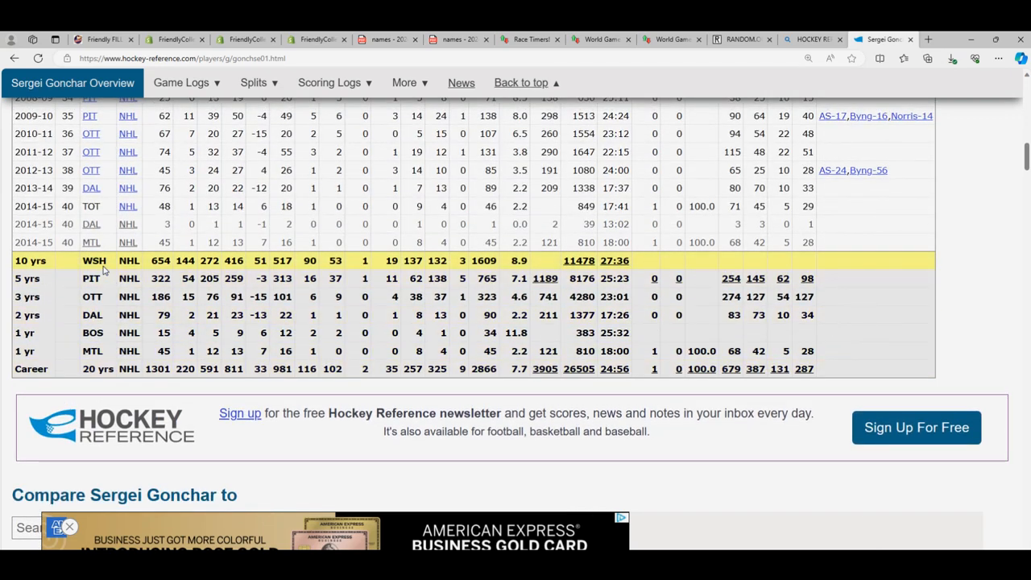
mouse_move(103, 39)
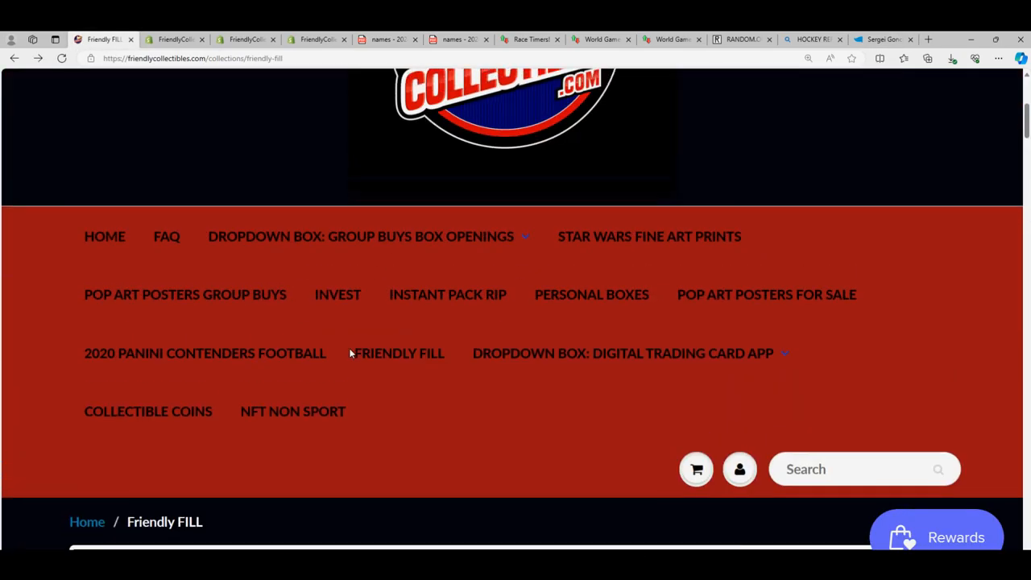
Step: Scroll the Friendly FILL page, then return to Gonchar's Hockey Reference stats
scroll("down", 3)
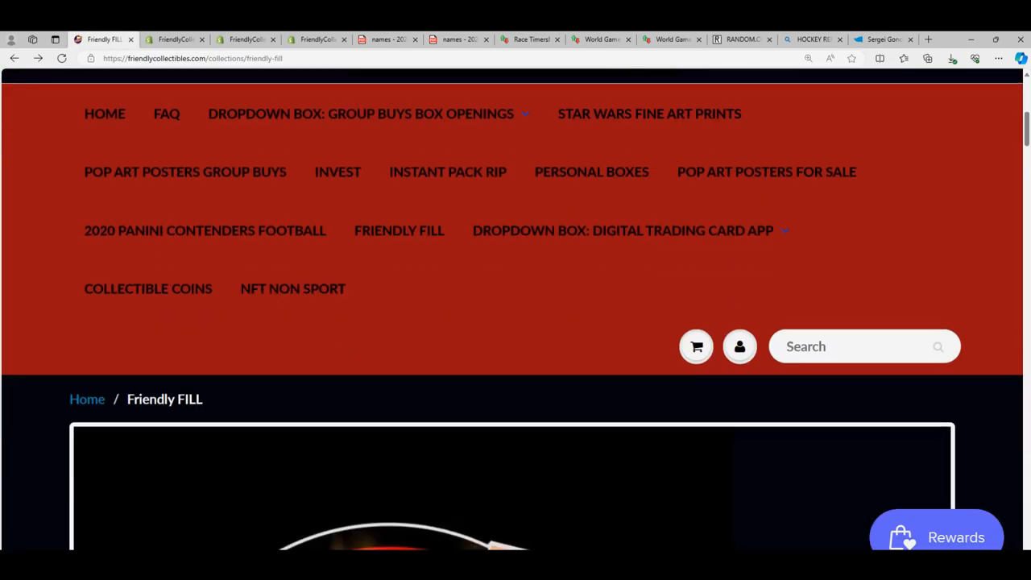
mouse_move(361, 286)
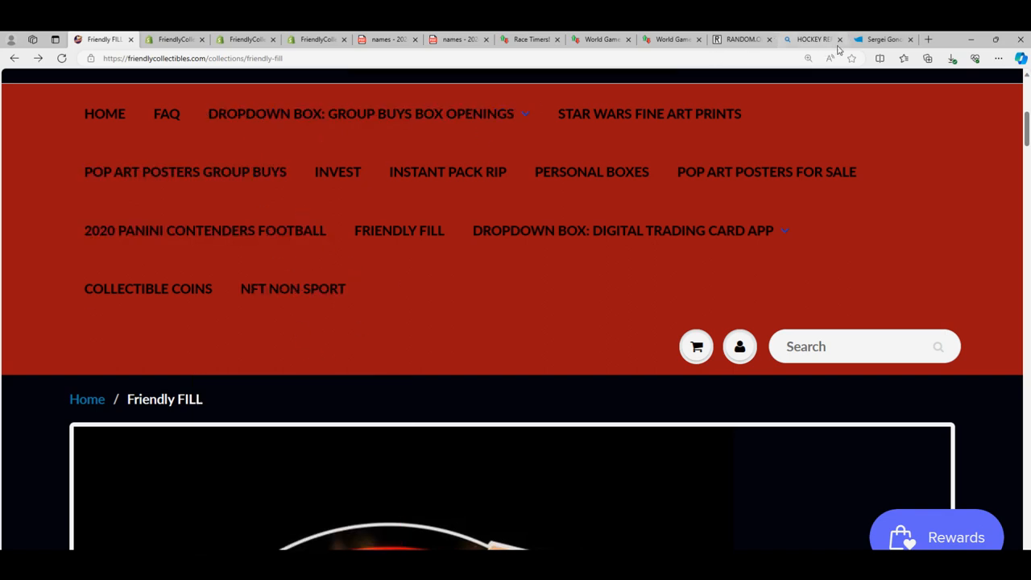
left_click(882, 39)
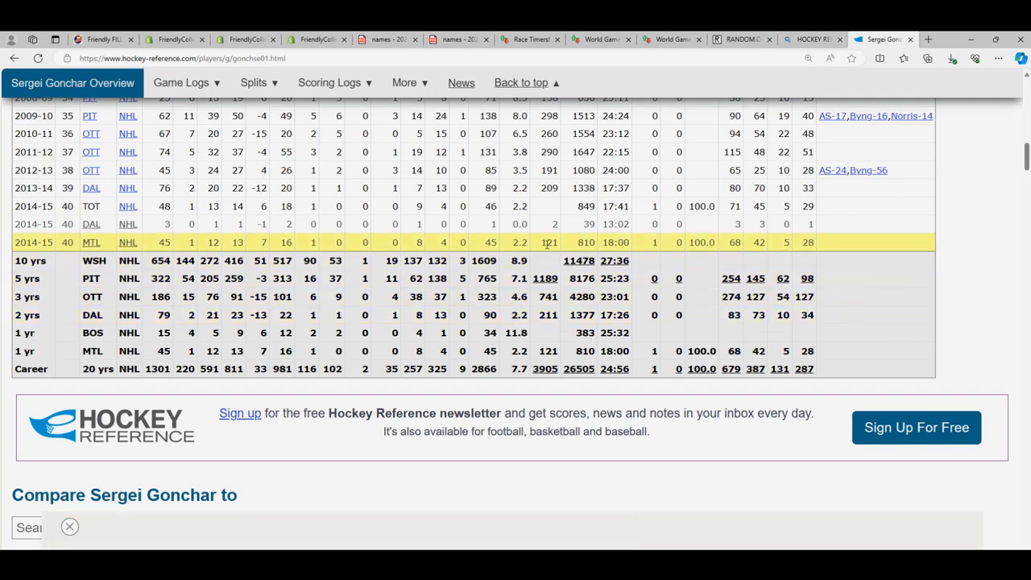
scroll("up", 3)
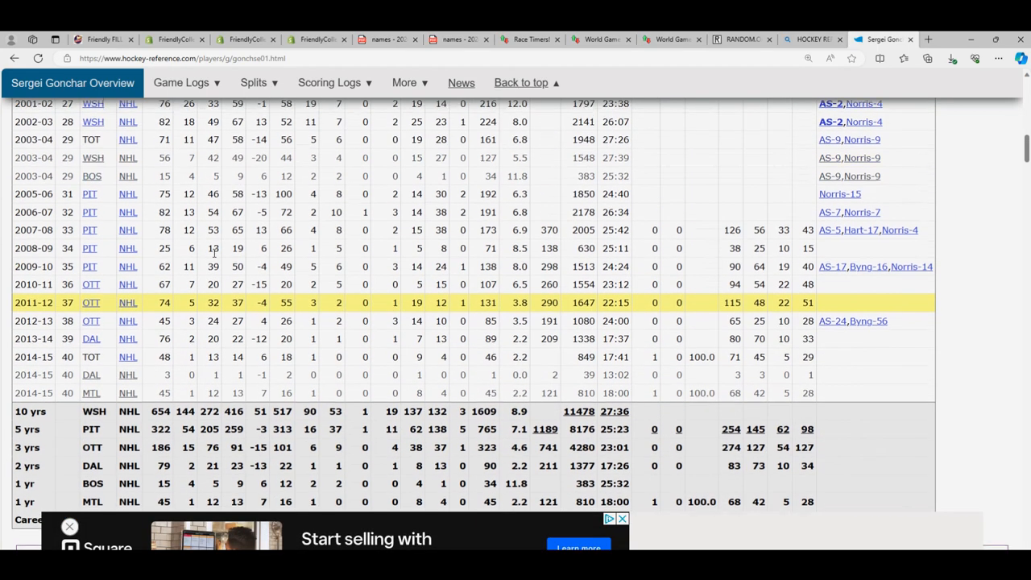
scroll("up", 3)
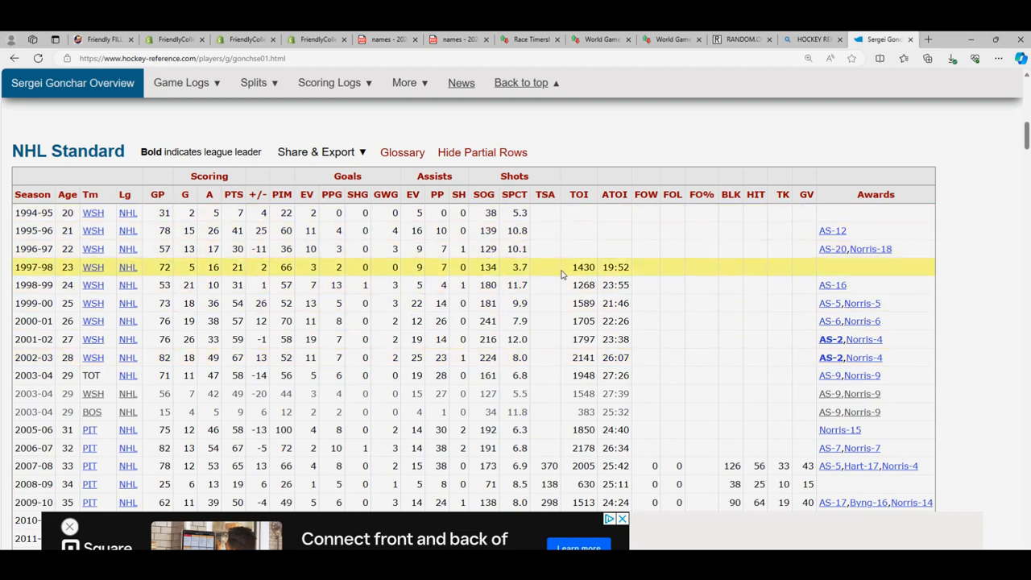
scroll("down", 3)
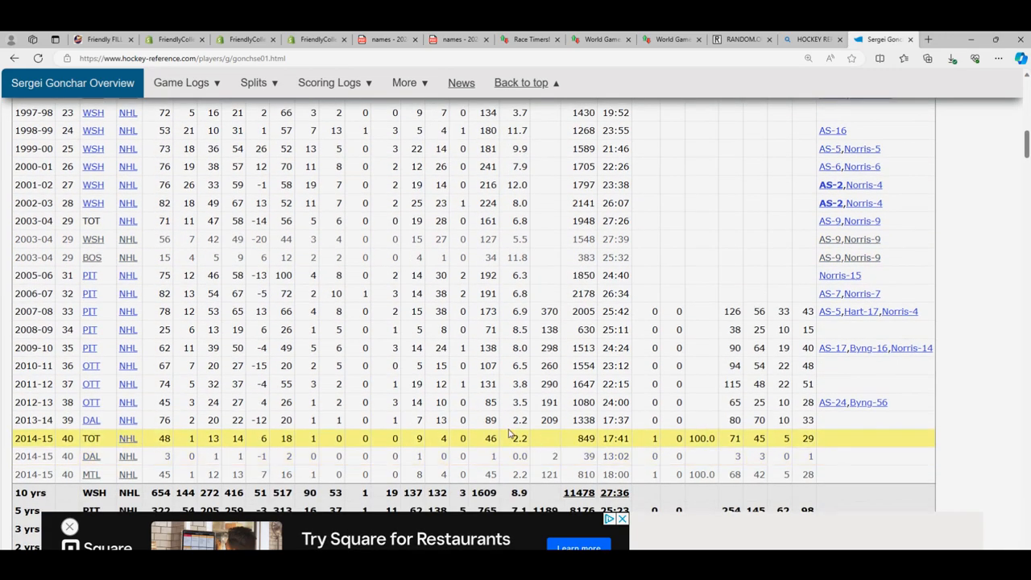
scroll("down", 3)
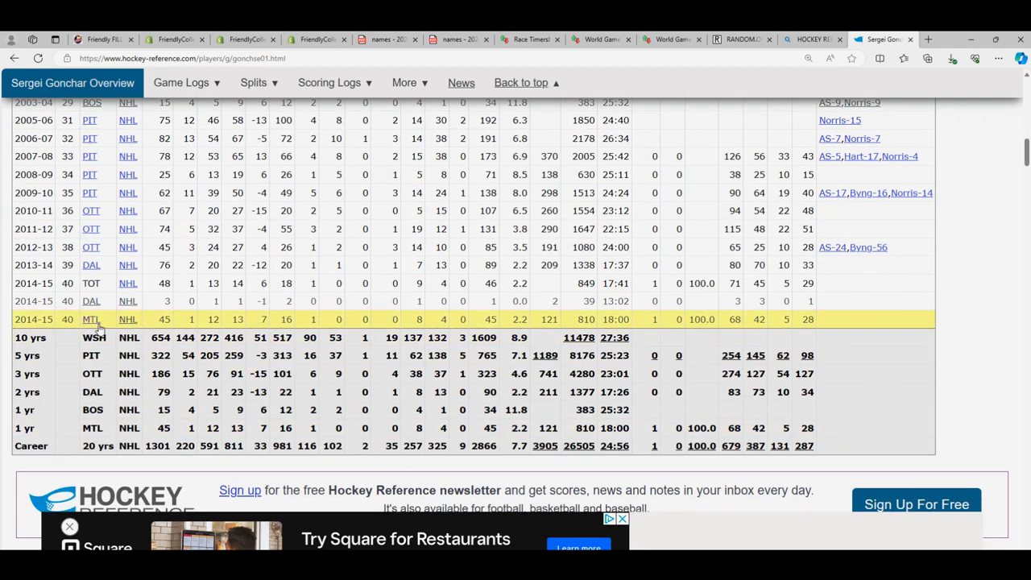
scroll("up", 3)
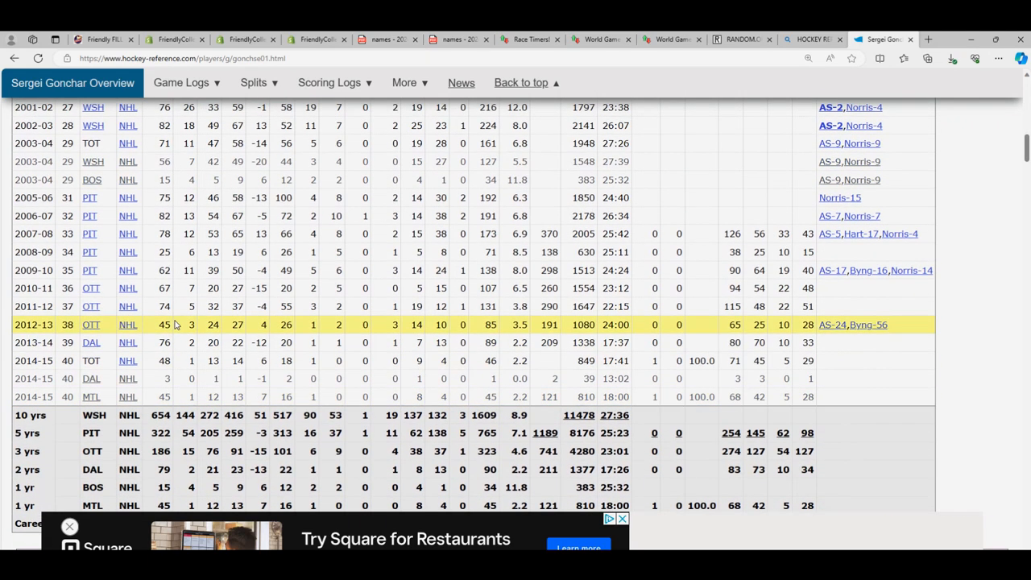
scroll("up", 3)
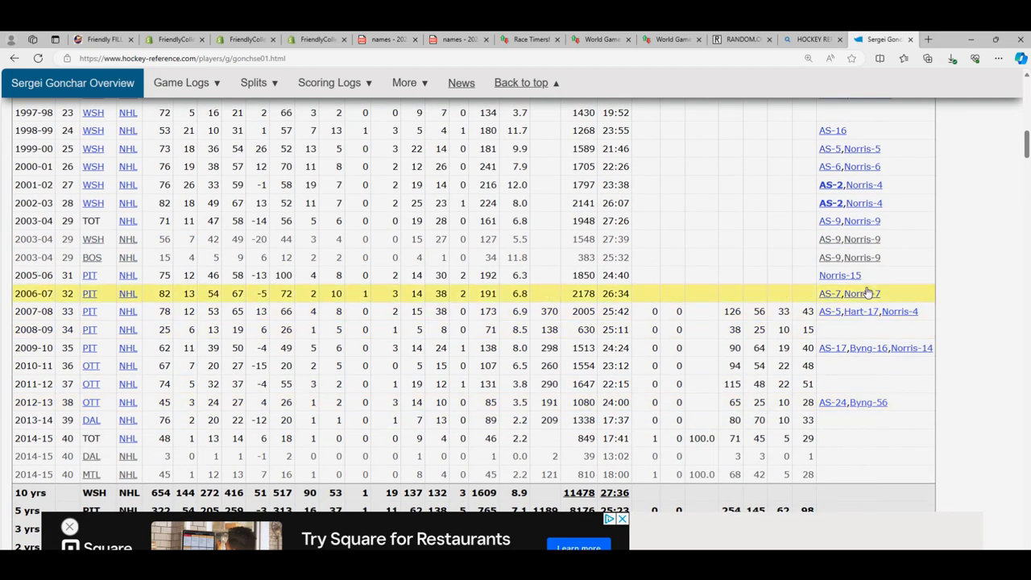
scroll("up", 3)
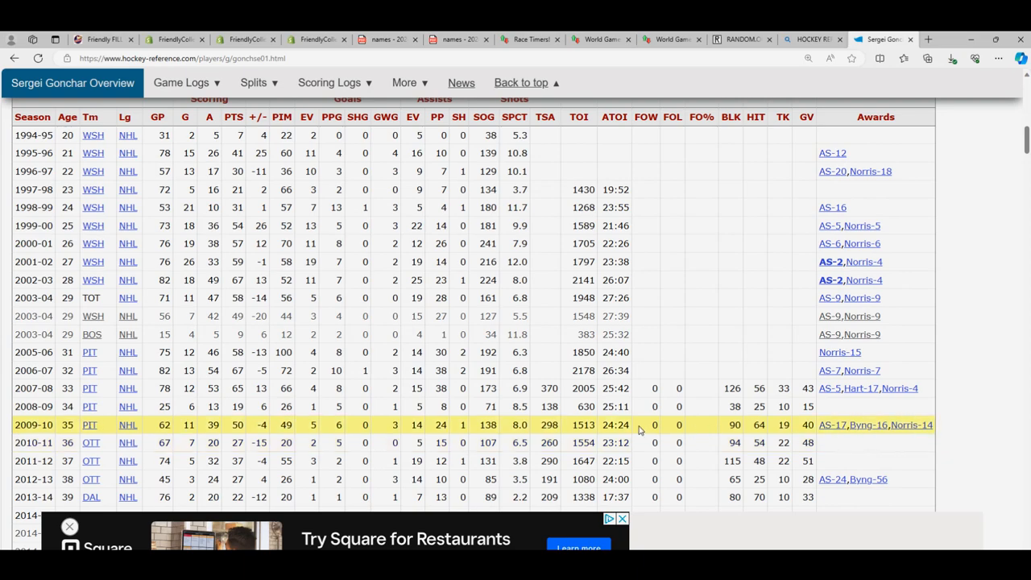
scroll("down", 3)
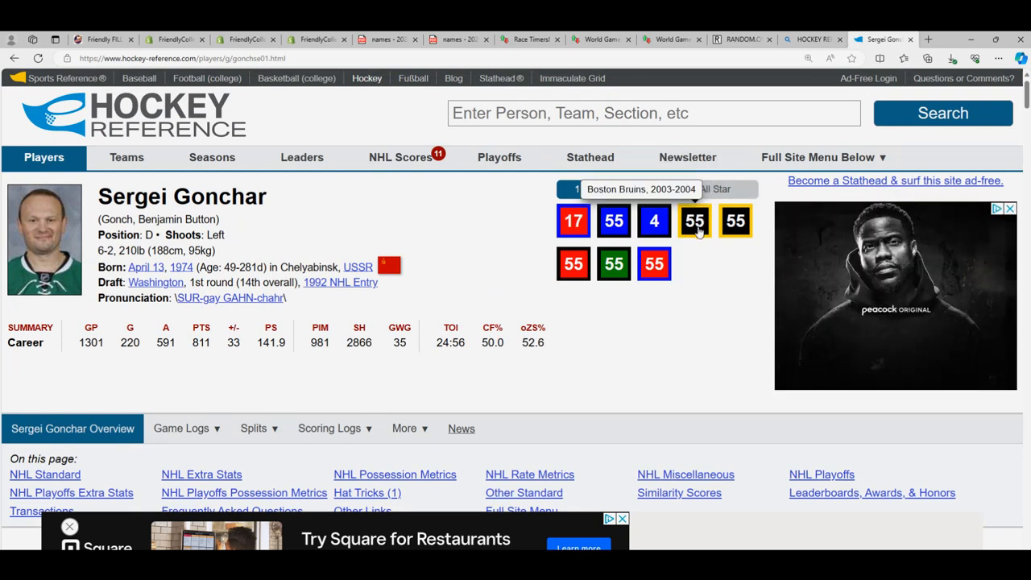
mouse_move(652, 263)
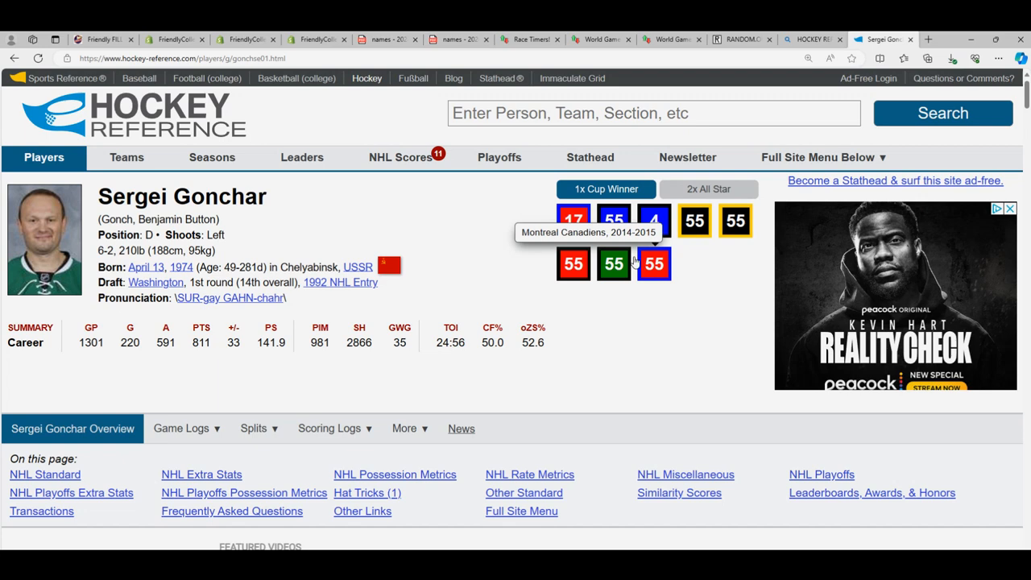
mouse_move(573, 220)
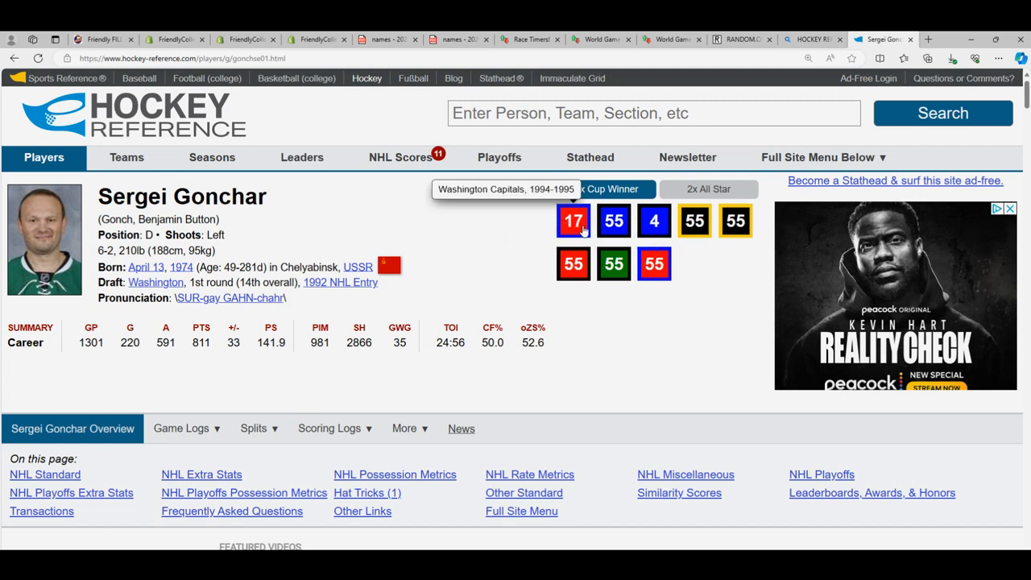
mouse_move(614, 220)
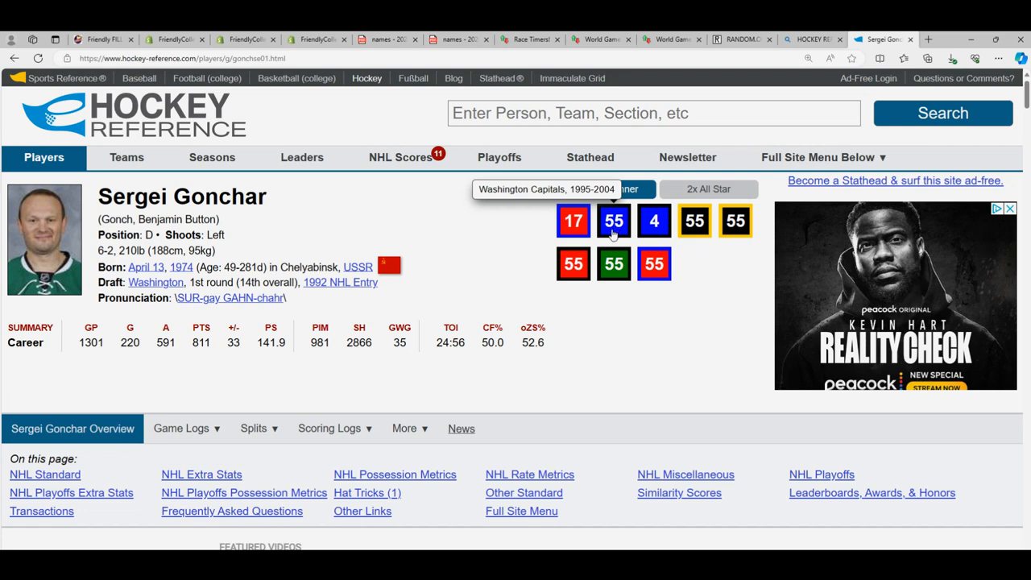
mouse_move(573, 264)
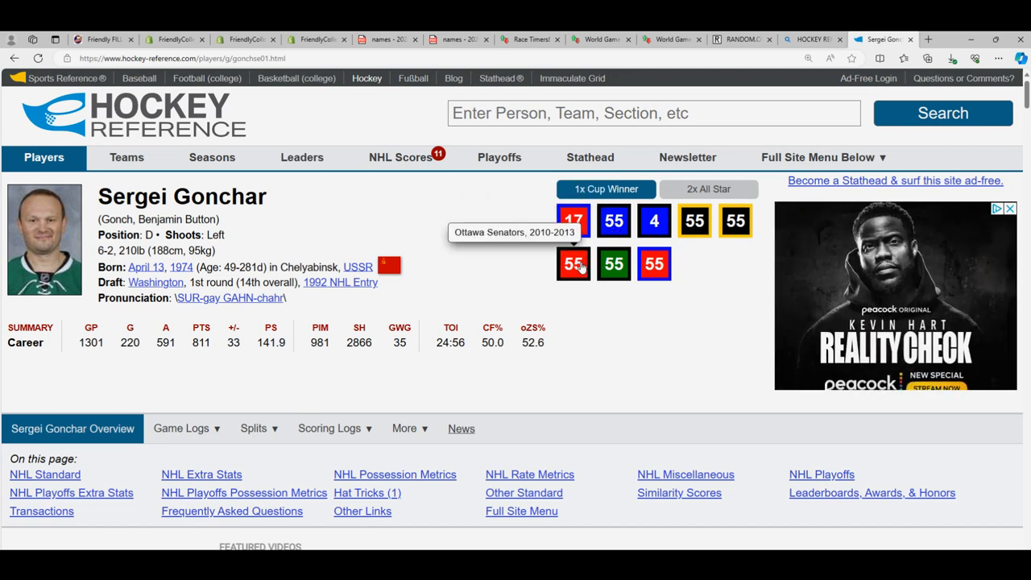
mouse_move(655, 263)
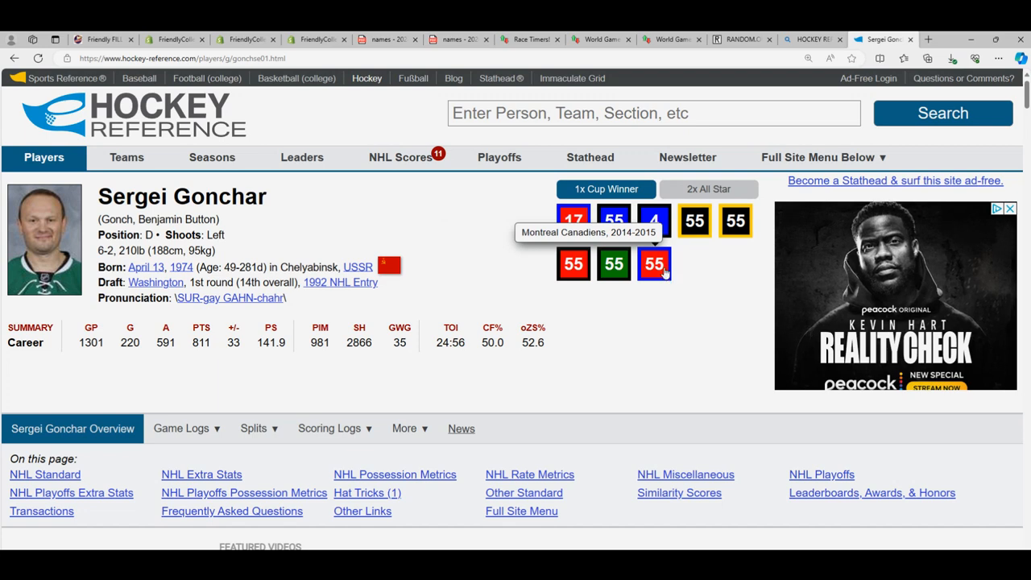